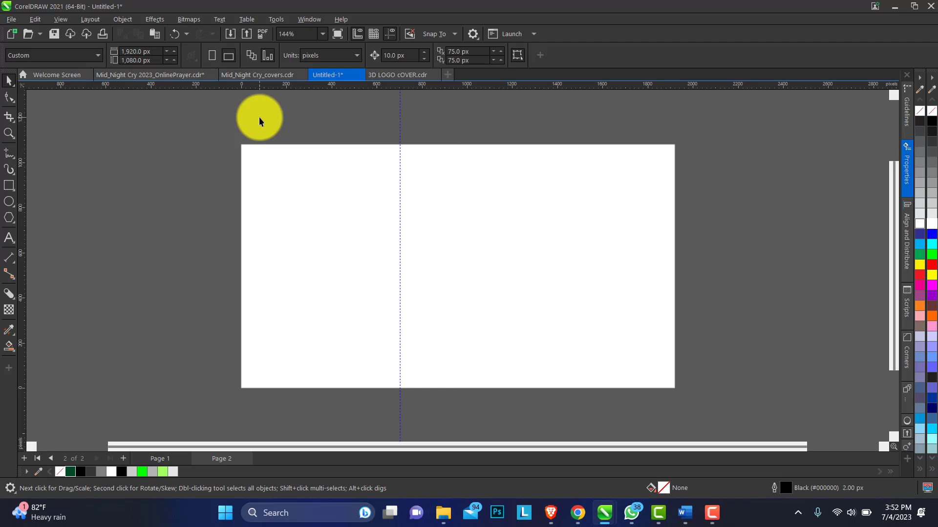
mouse_move(9, 239)
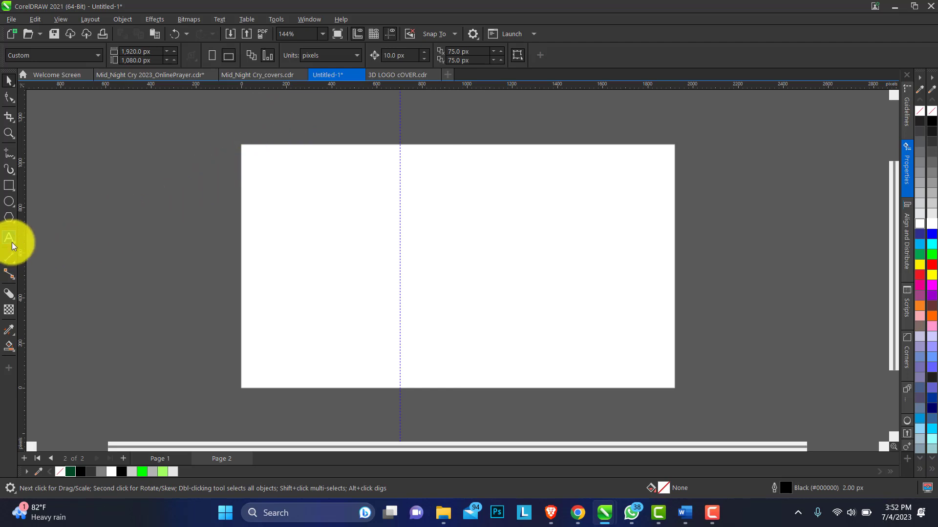
Start a text object beside the page and type HEVLENDOR DESIGN, fixing a typo along the way
left_click(10, 238)
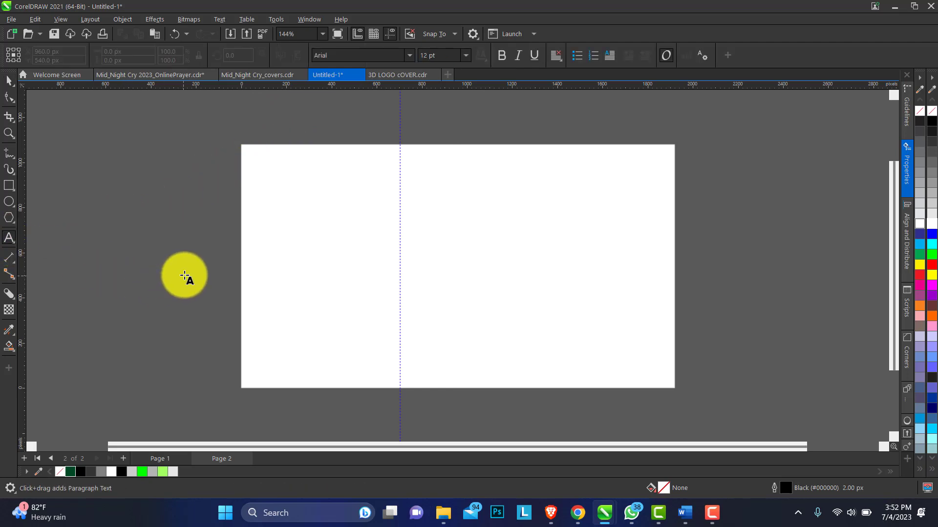
left_click(195, 208)
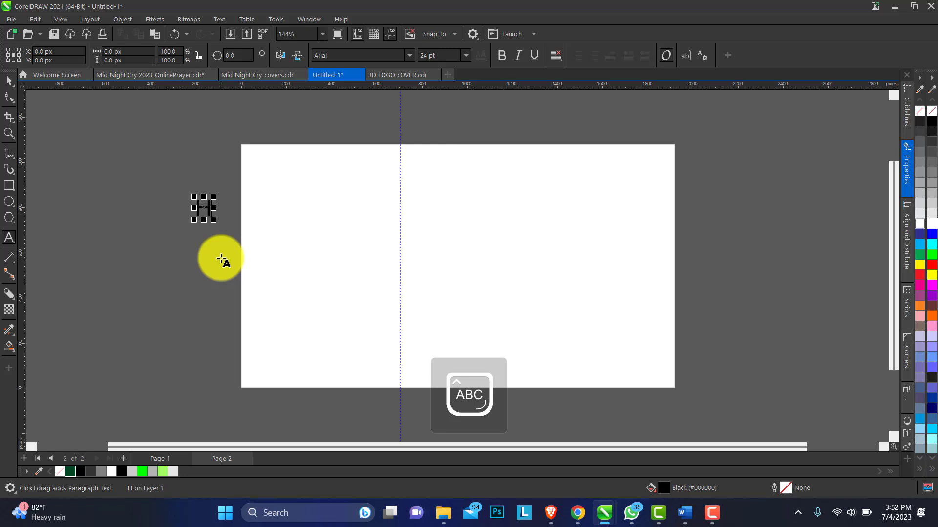
type("HEVLEL")
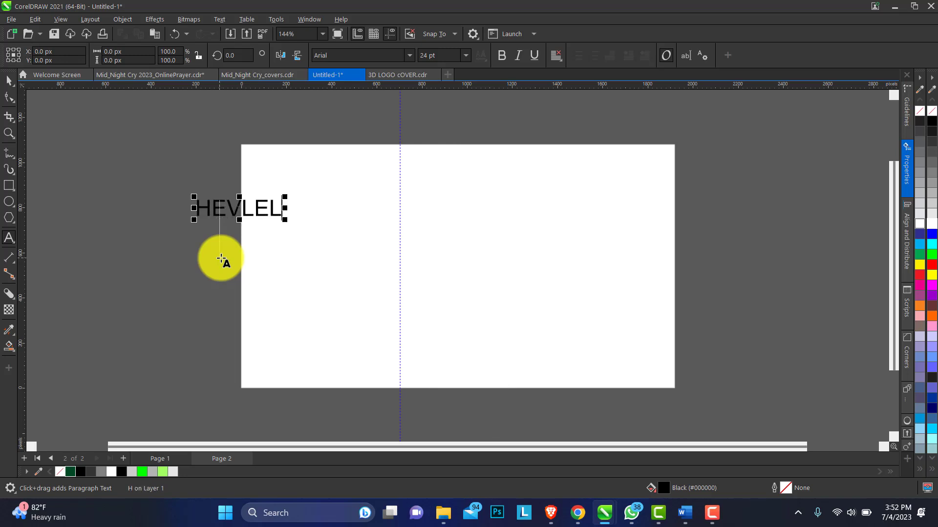
key("Backspace")
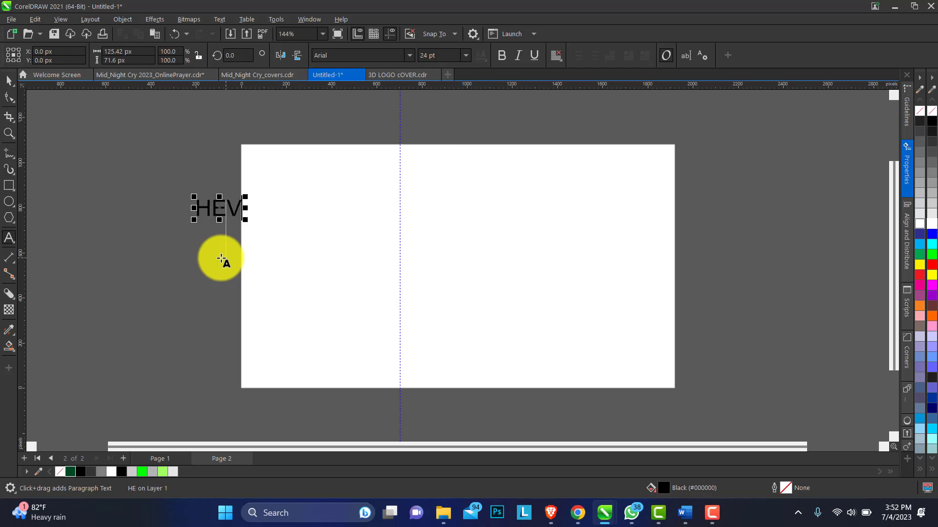
type("LEN")
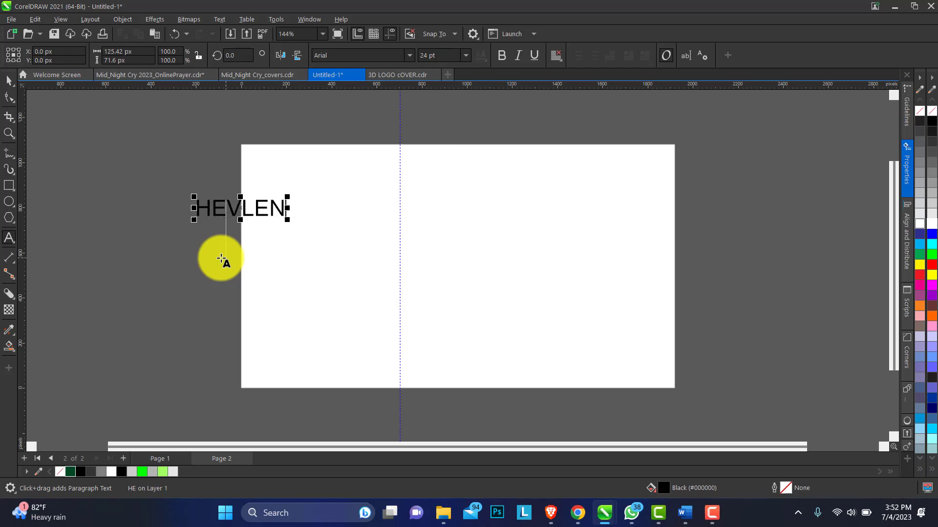
type("DORDESI")
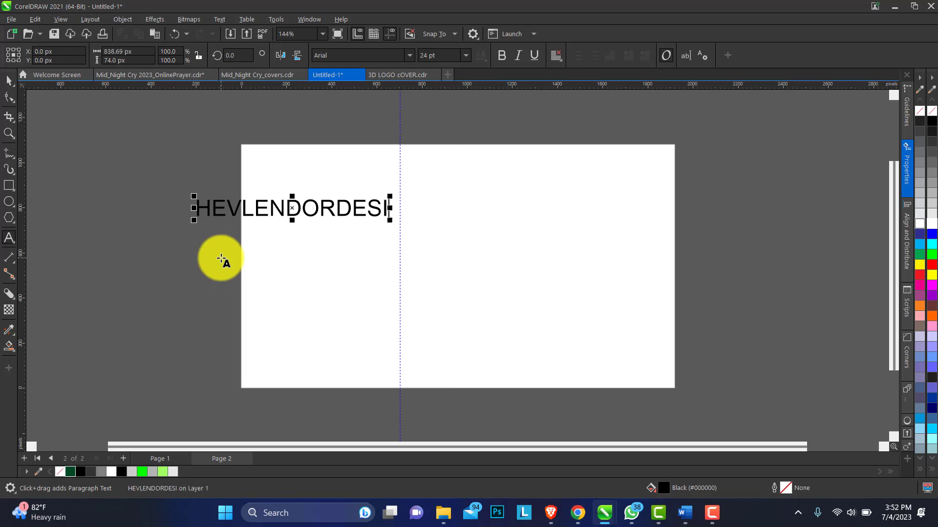
type("N")
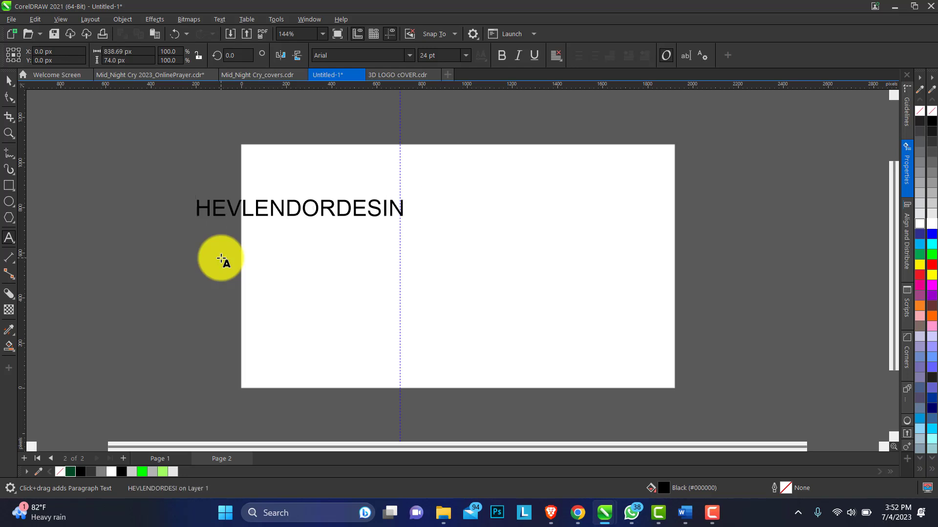
Finish DESIGNS and TUTORIAL, splitting the words onto separate lines
left_click(299, 208)
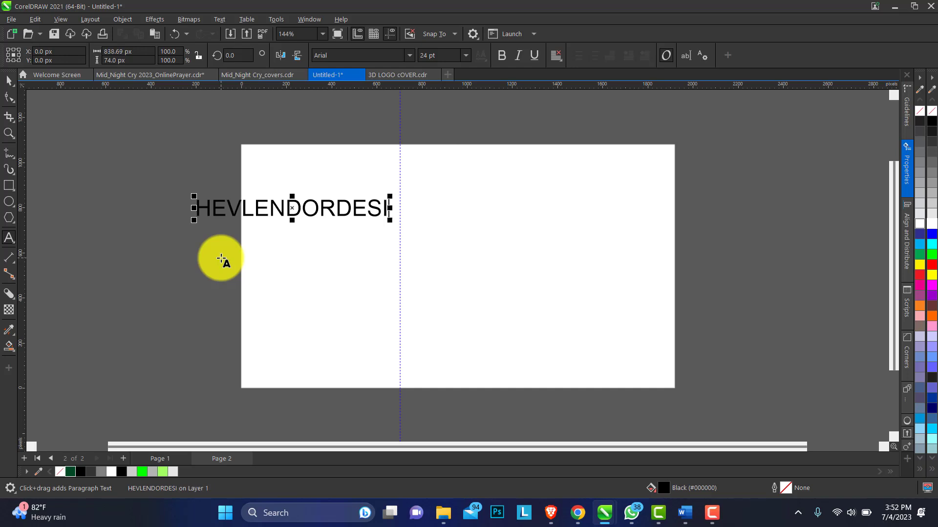
type("GS")
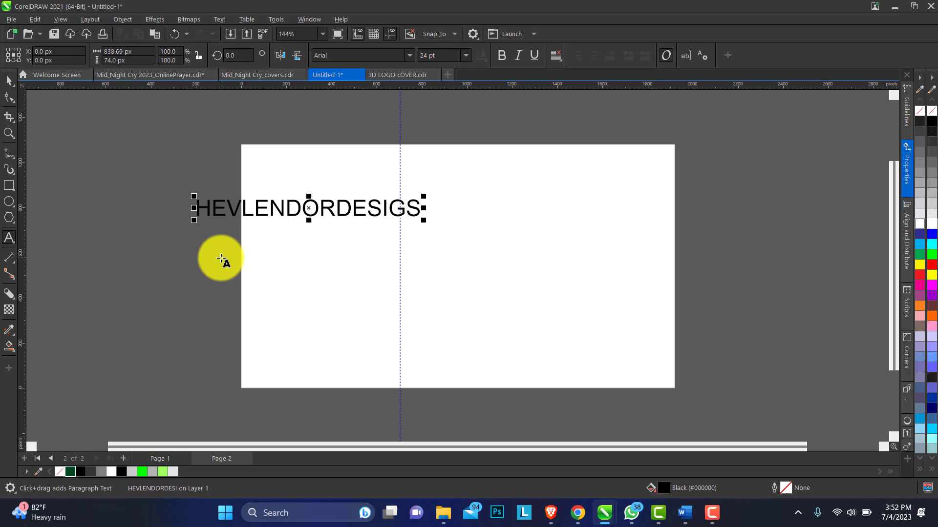
left_click(336, 209)
type("N")
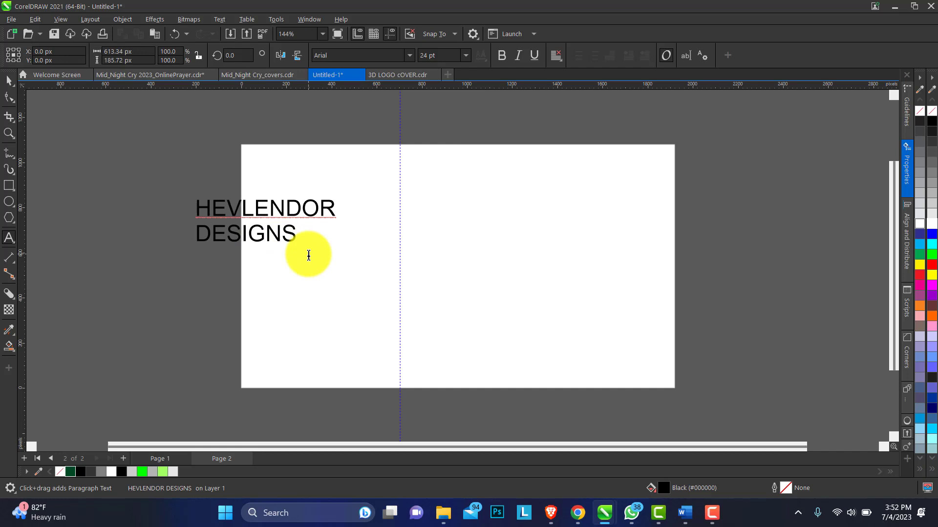
type("TUT")
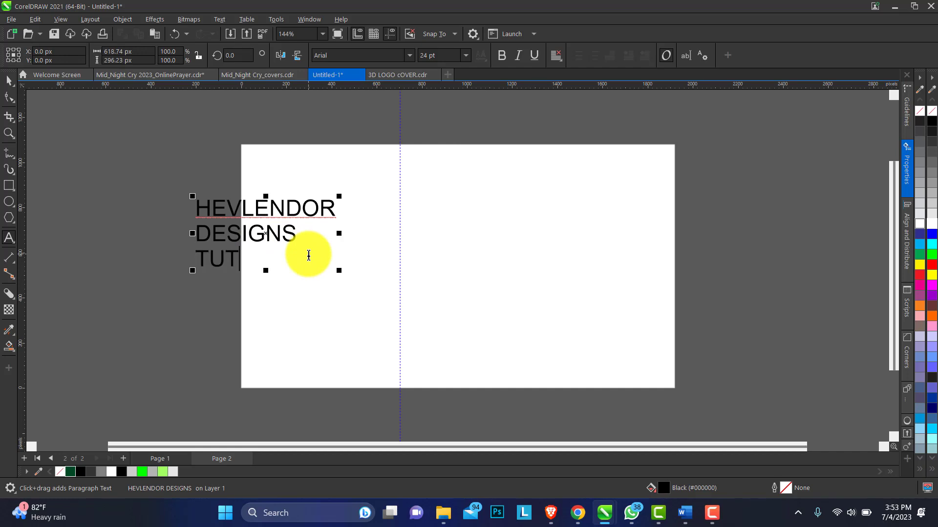
type("ORI")
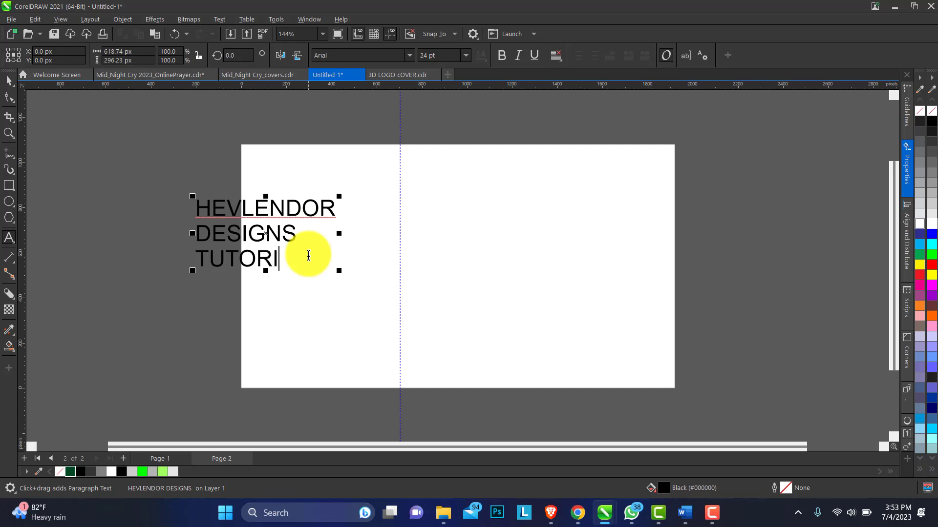
type("AL")
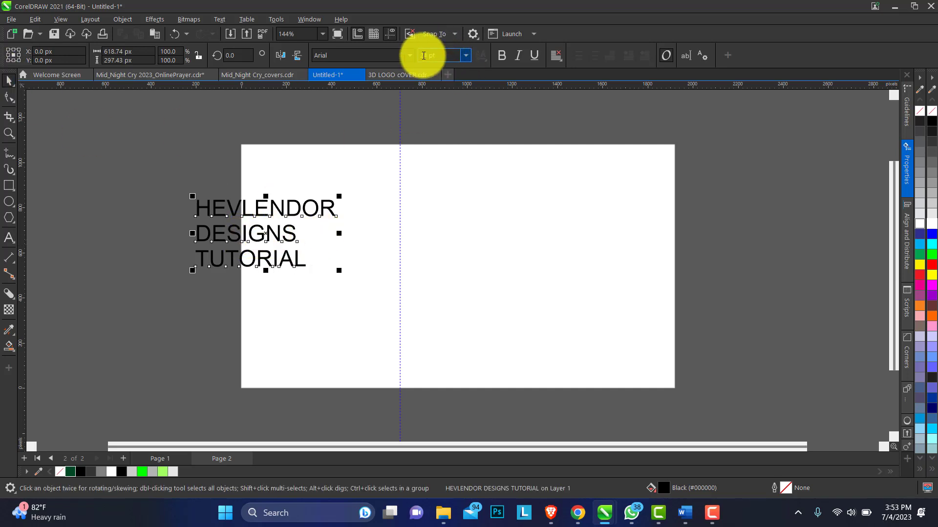
Apply the Sequel Sans Black Body font and tighten the text's line spacing
left_click(409, 54)
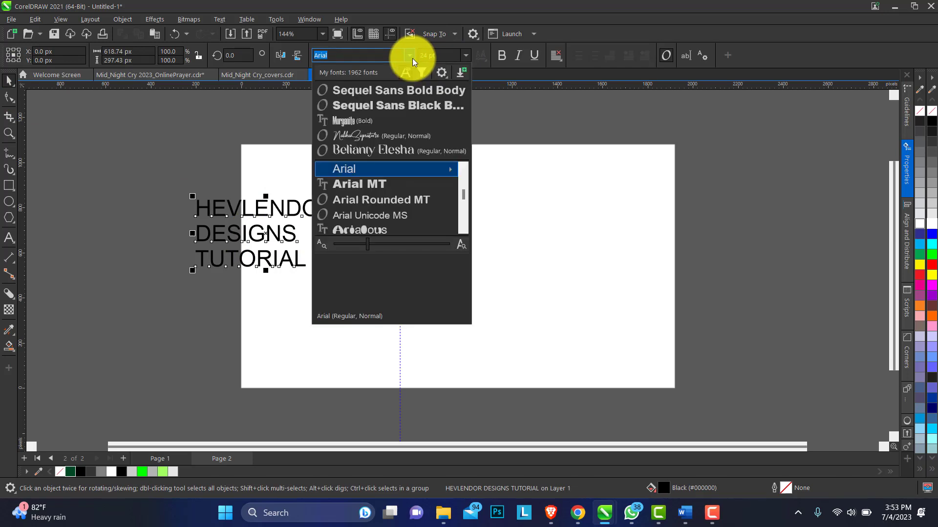
mouse_move(397, 106)
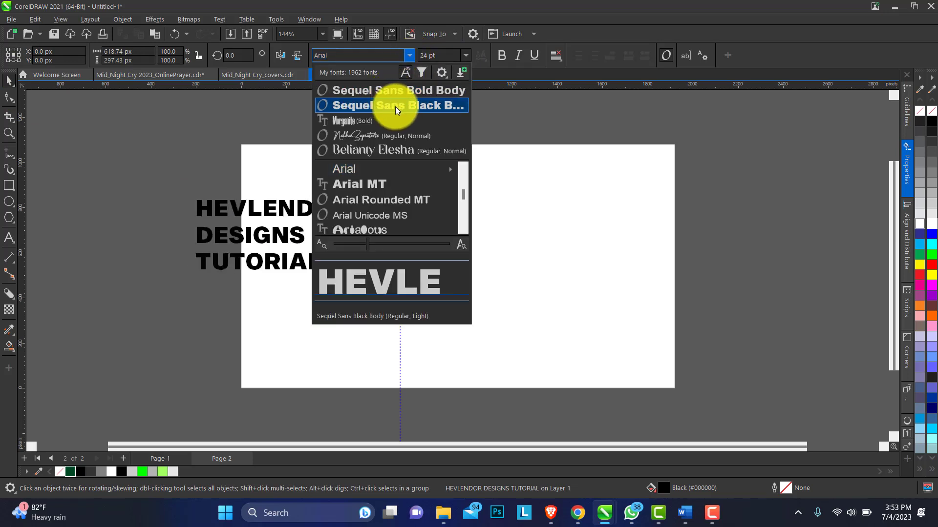
left_click(396, 106)
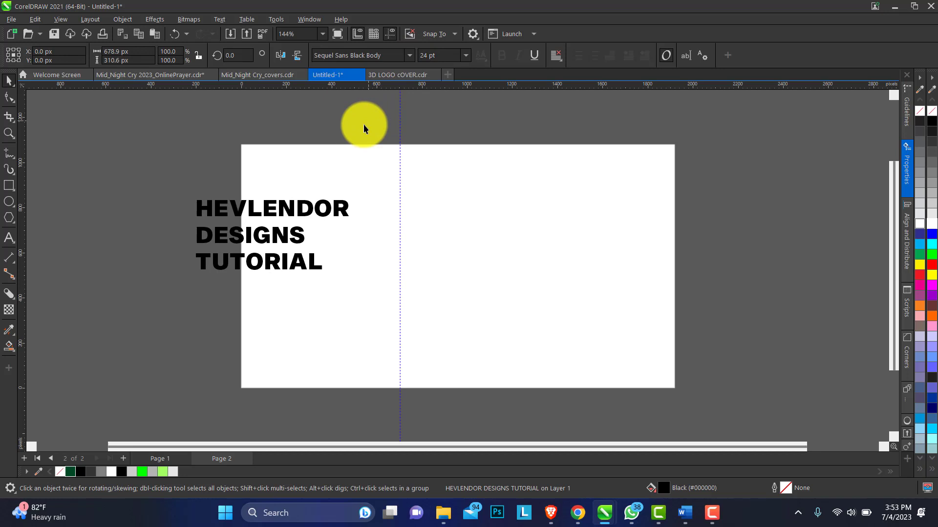
left_click(272, 235)
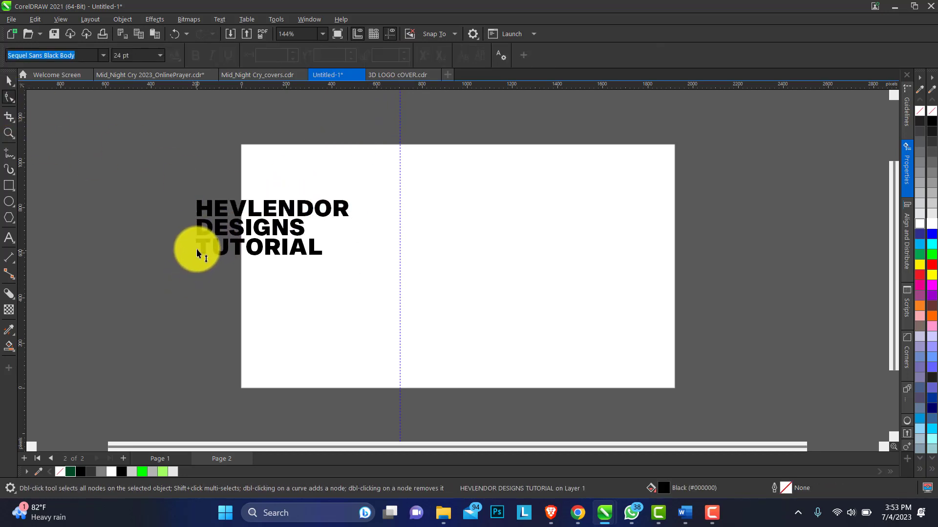
left_click(272, 227)
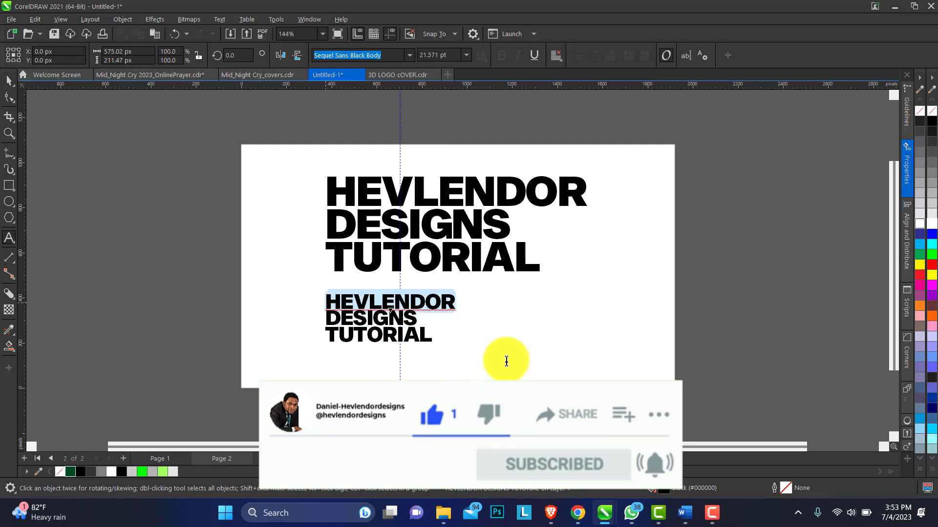
Overwrite the smaller copy with the tagline TO LEARN CREATIVE DESIGN CLICK HERE
left_click(389, 318)
type("TO LEAR")
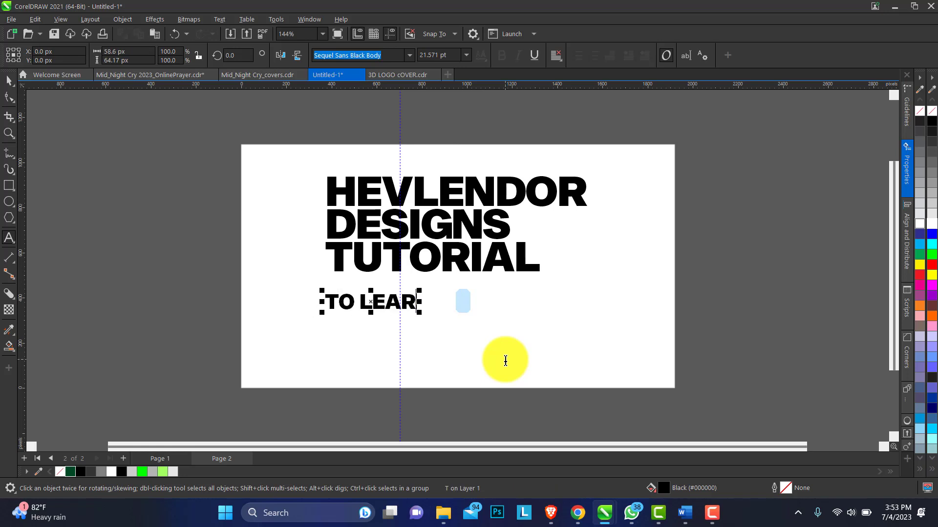
type("N CRE")
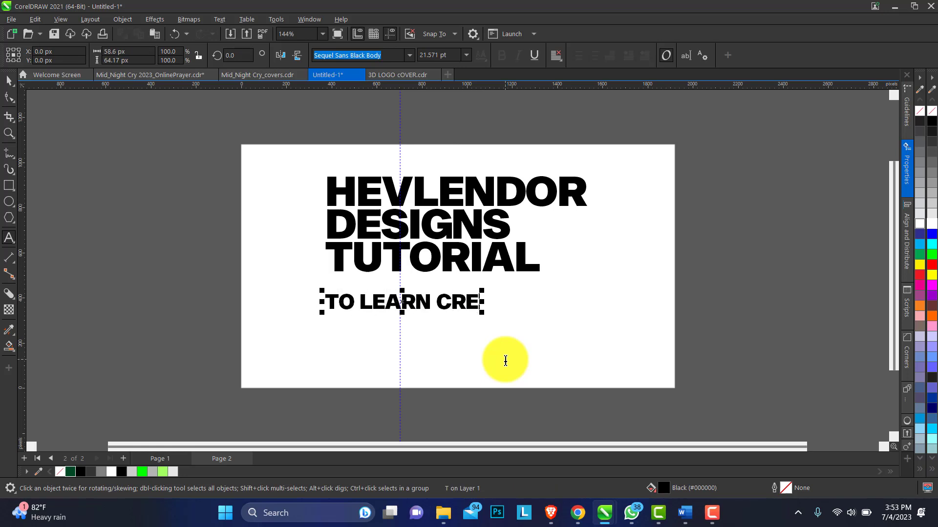
type("ATIVE")
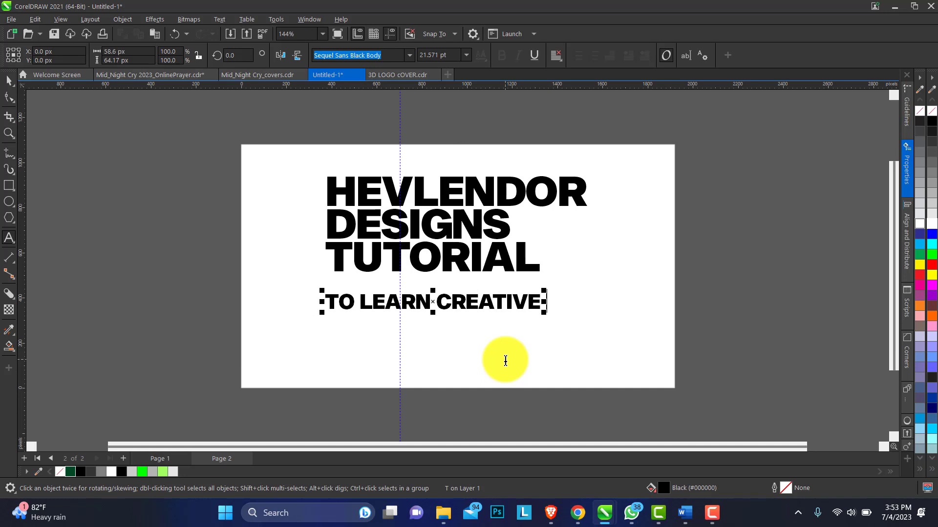
type("DESING")
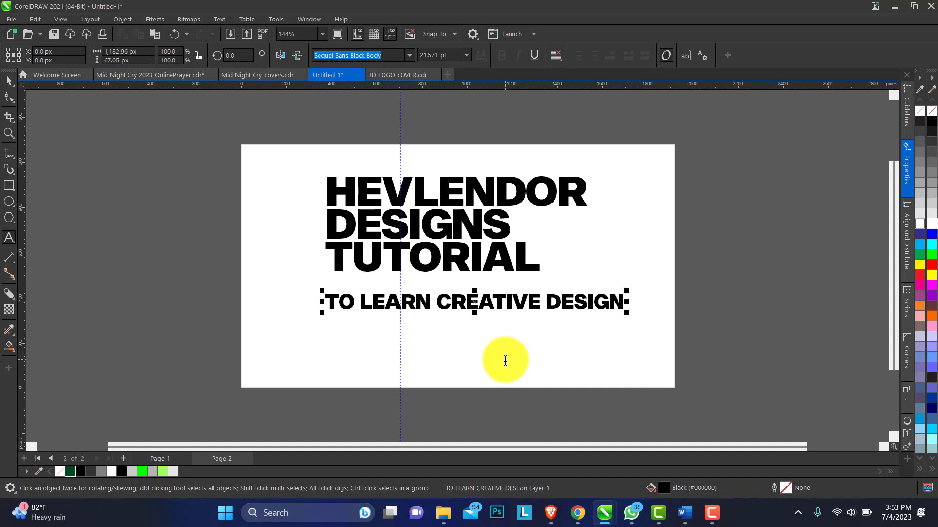
type("C")
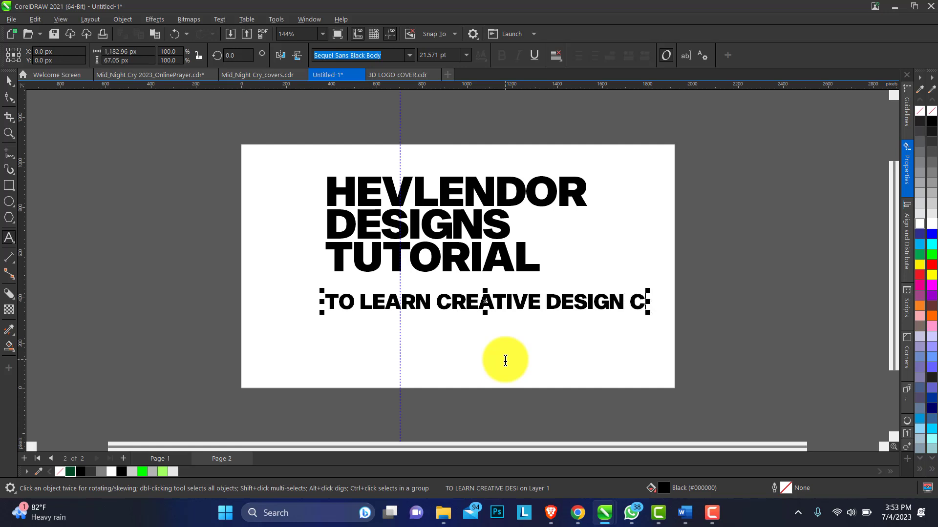
type("LICK HERE")
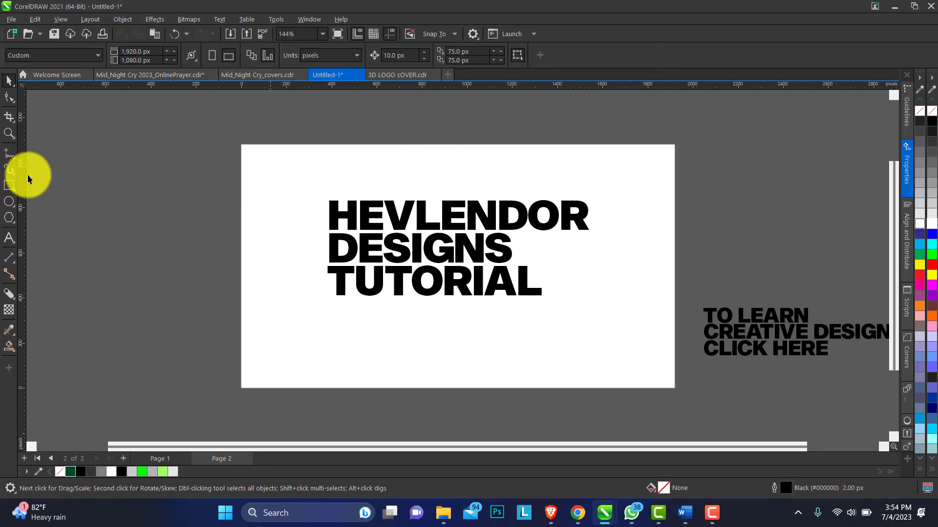
mouse_move(27, 192)
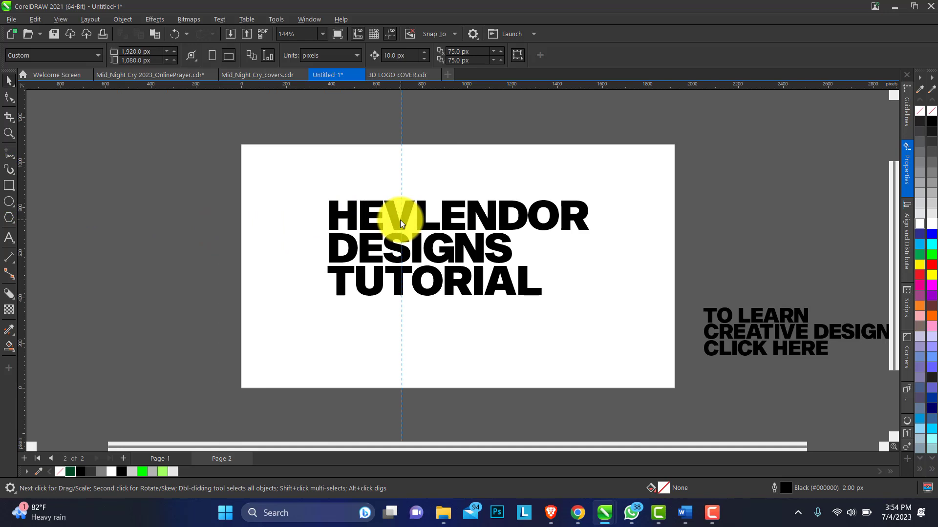
Place a vertical guideline through the V of the title and select the title
left_click(400, 233)
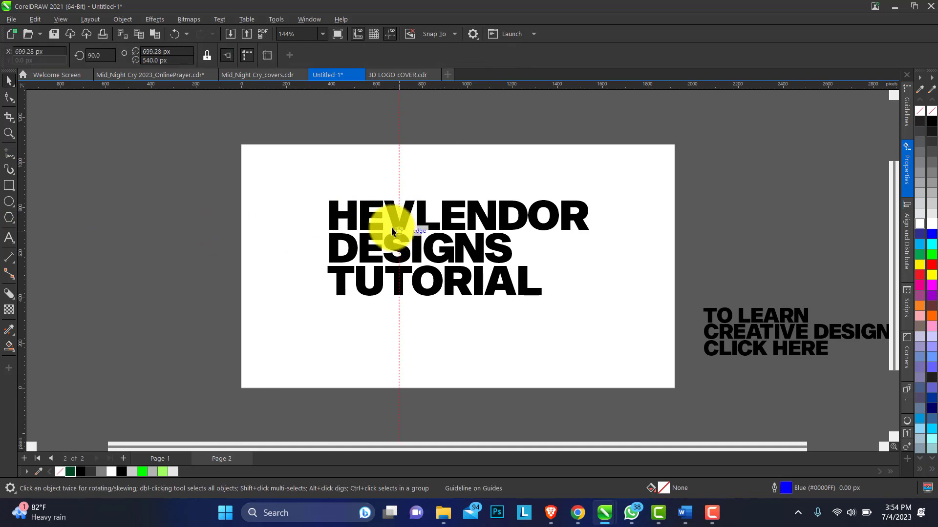
left_click(394, 233)
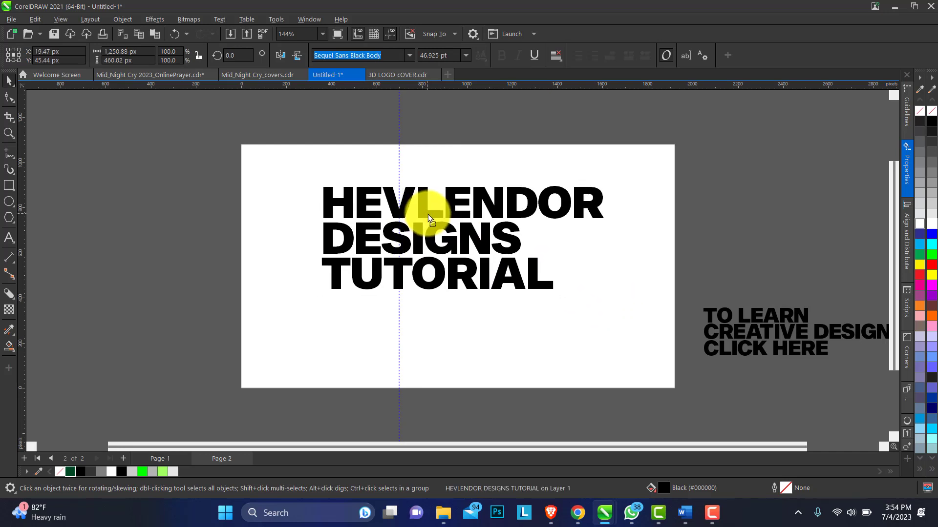
left_click(427, 222)
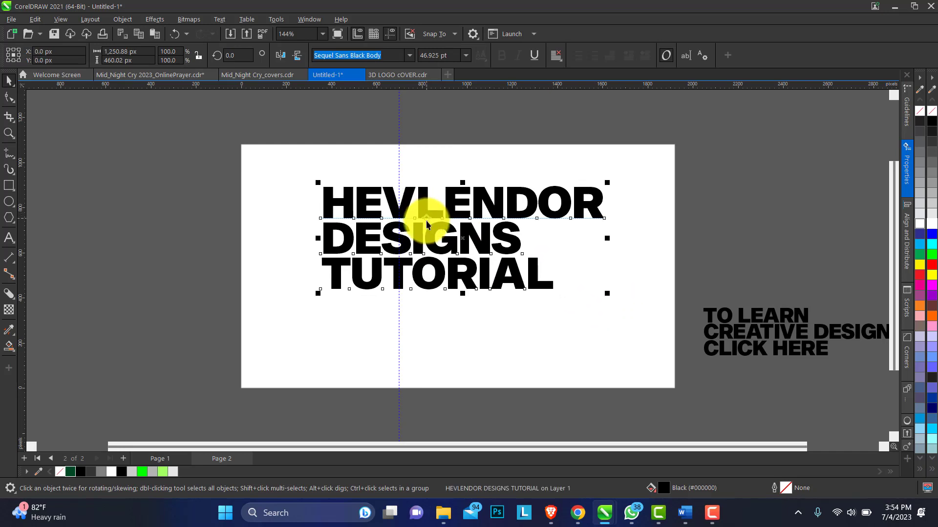
mouse_move(395, 143)
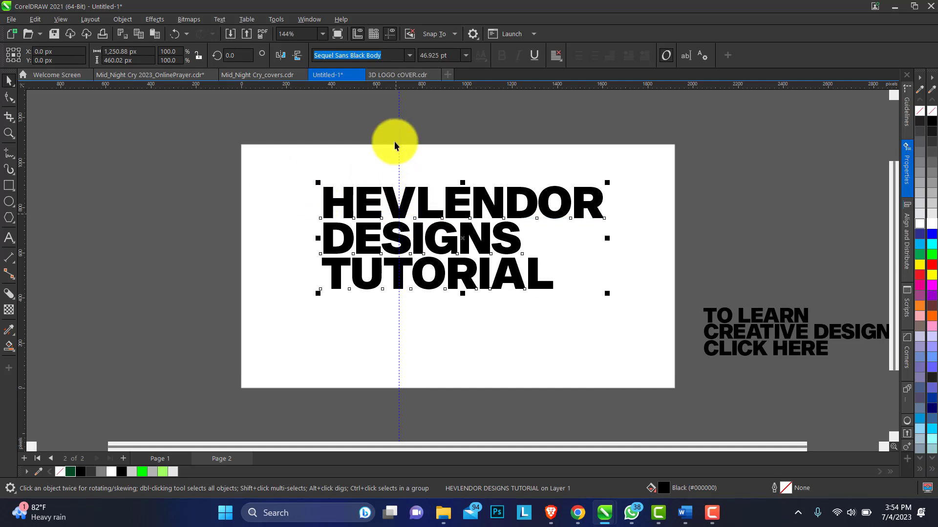
left_click(9, 132)
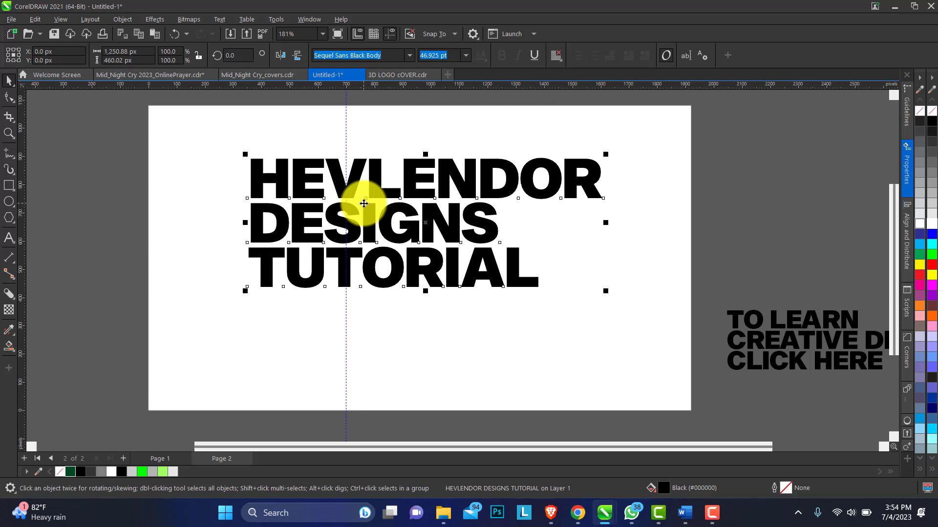
mouse_move(355, 203)
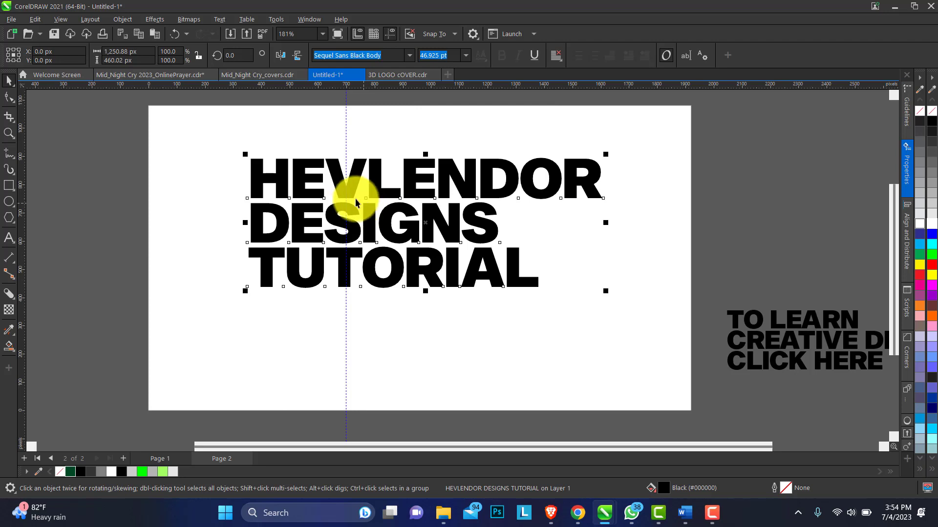
left_click(105, 156)
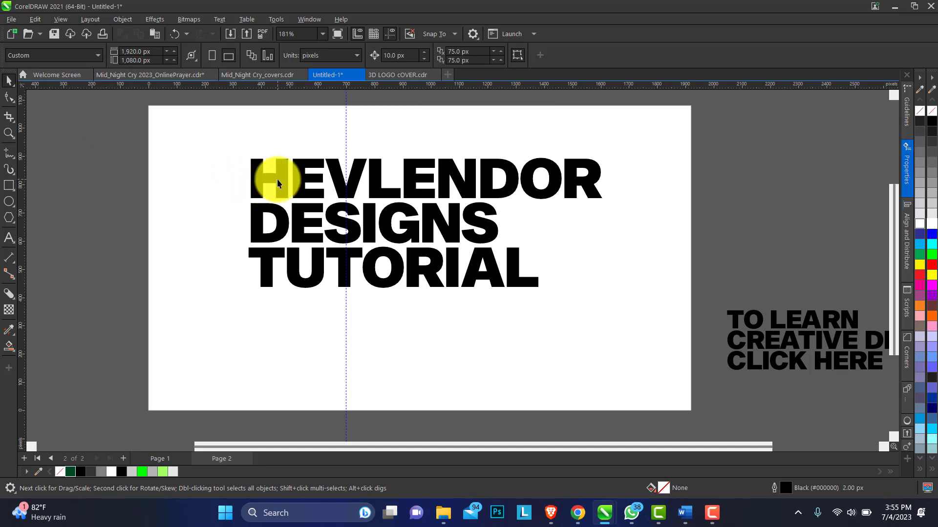
left_click(278, 180)
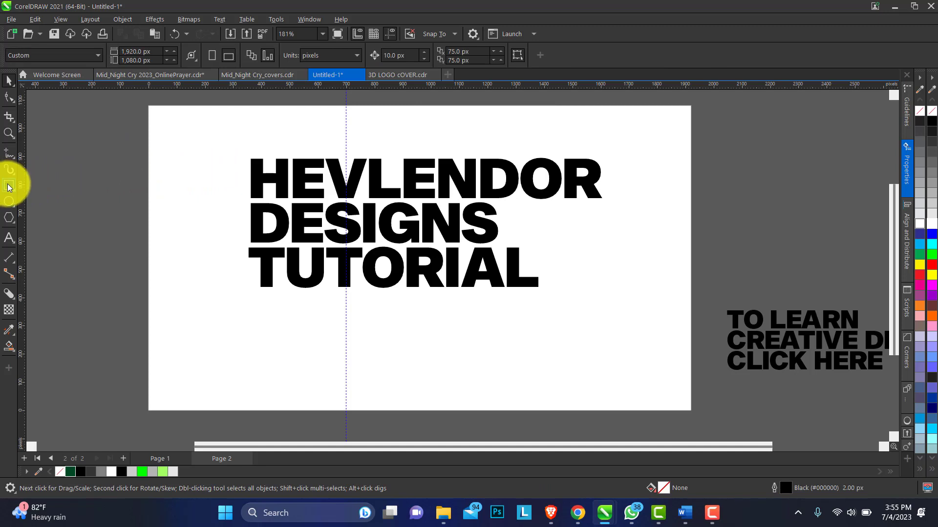
left_click(8, 186)
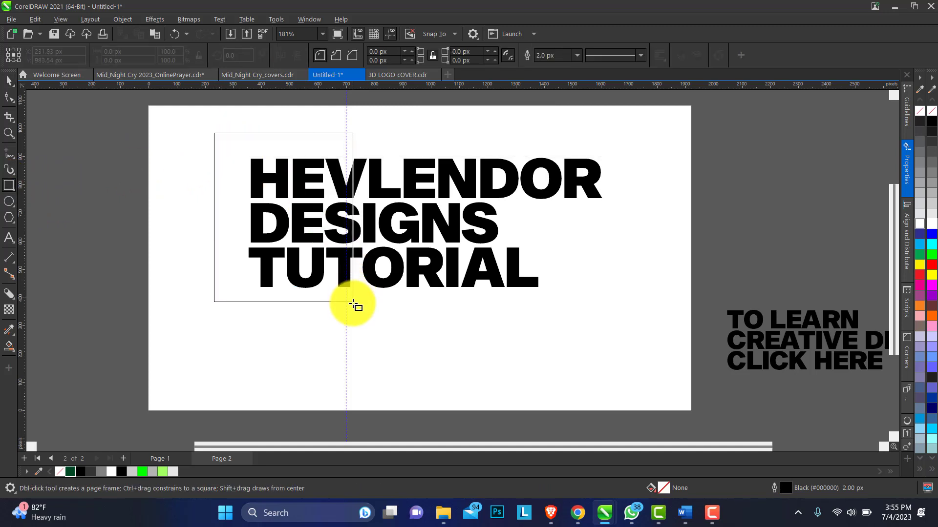
mouse_move(346, 305)
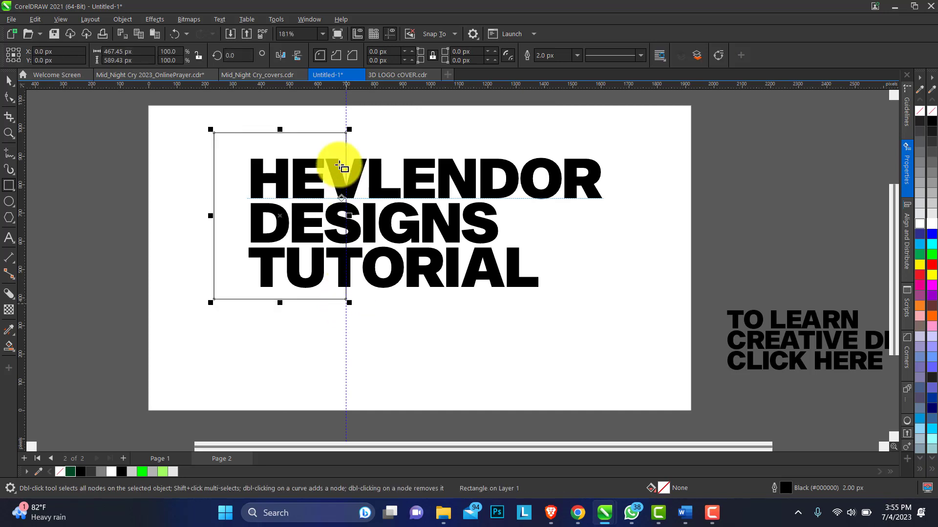
mouse_move(344, 126)
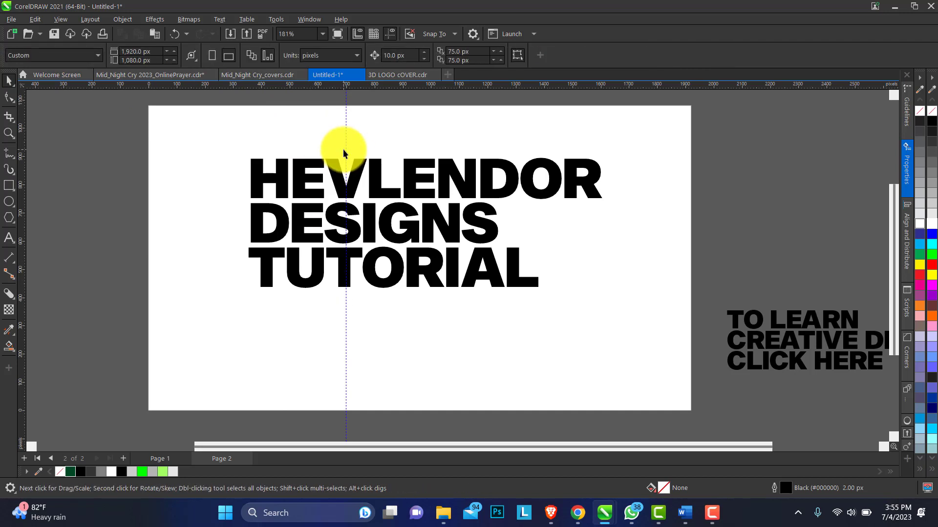
Enable snapping to guidelines from the View menu
left_click(59, 20)
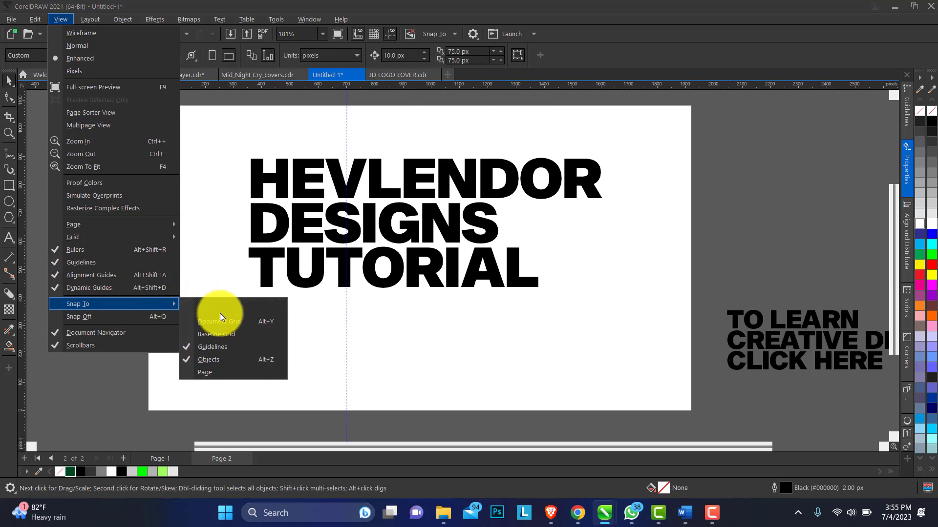
mouse_move(212, 347)
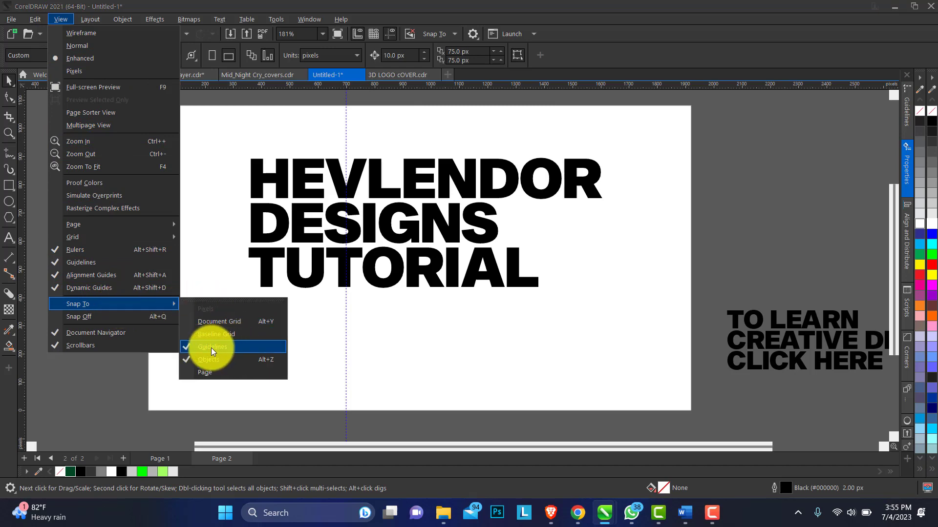
left_click(213, 347)
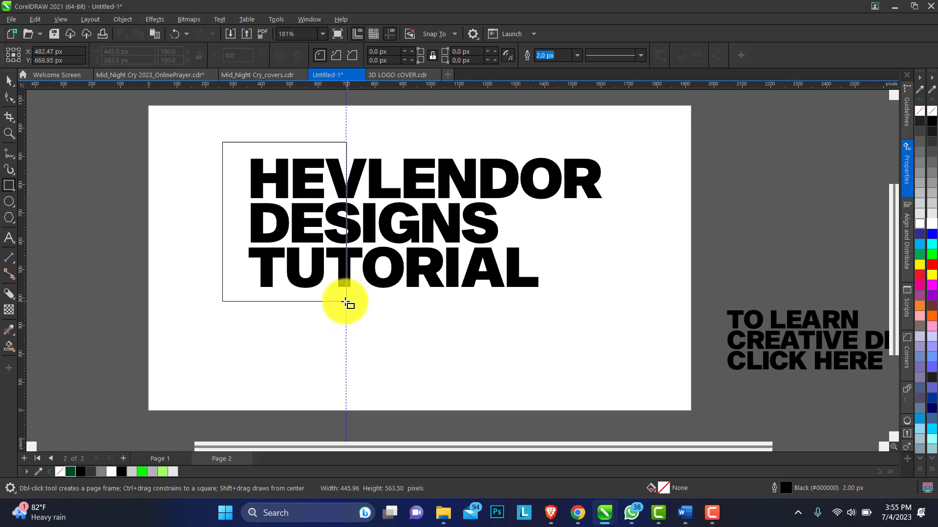
Finish the rectangle ending on the guide and select it together with the title
left_click(9, 82)
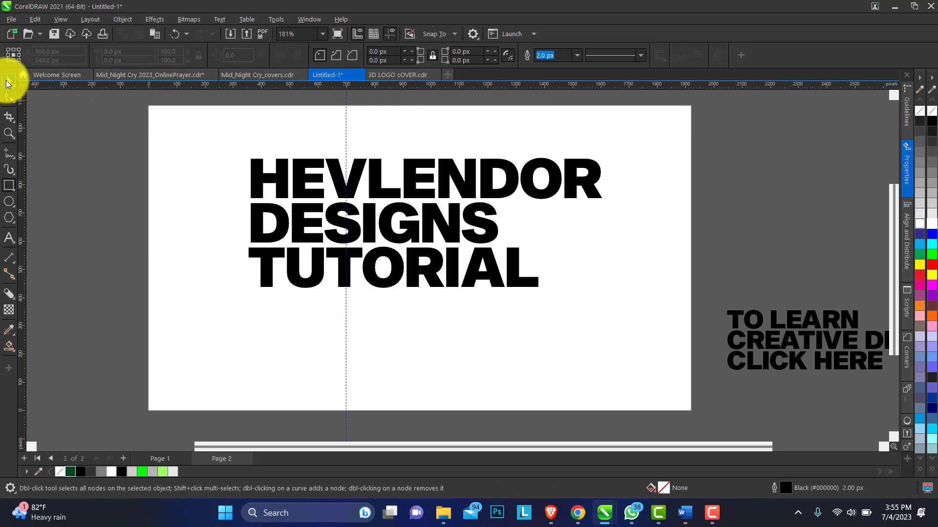
left_click(59, 20)
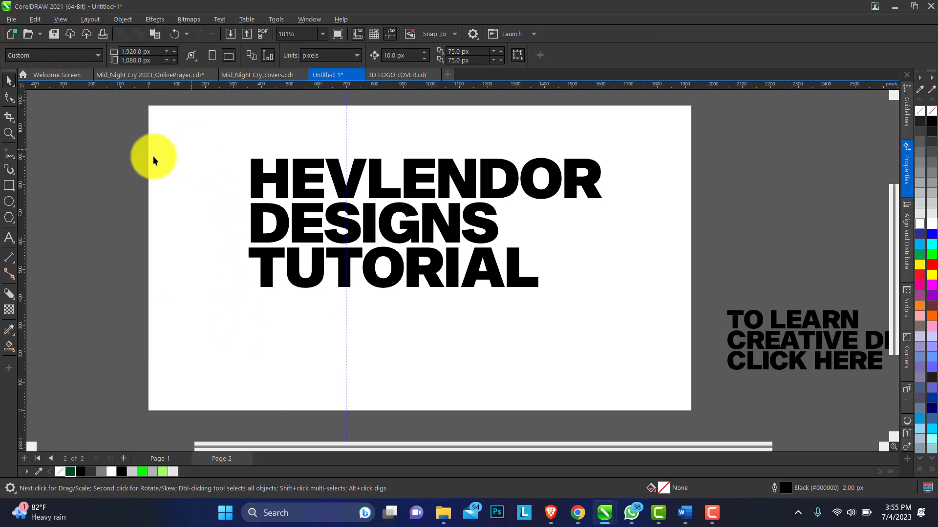
left_click_drag(218, 140, 352, 308)
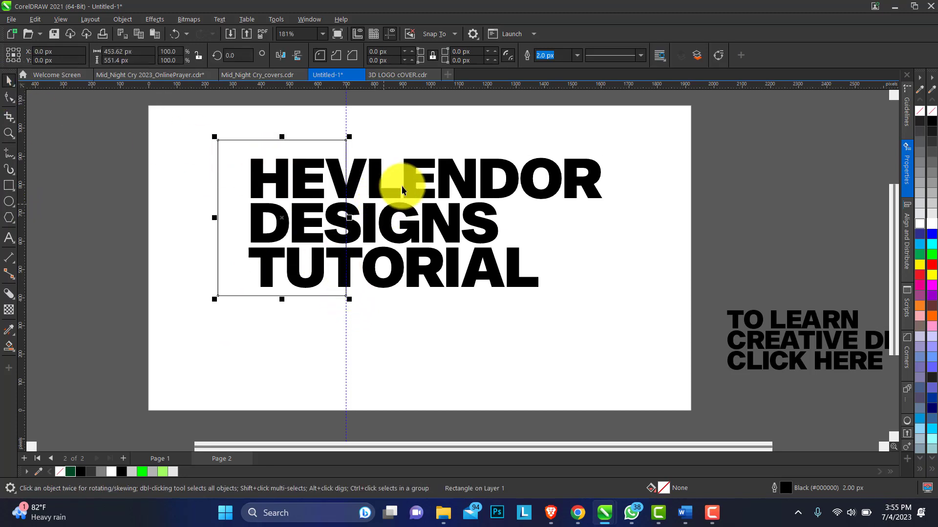
mouse_move(412, 188)
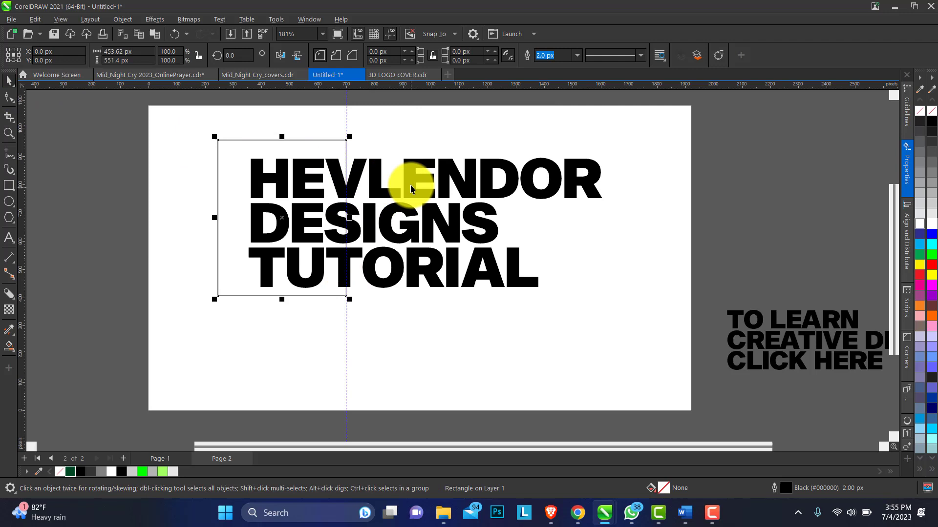
mouse_move(412, 185)
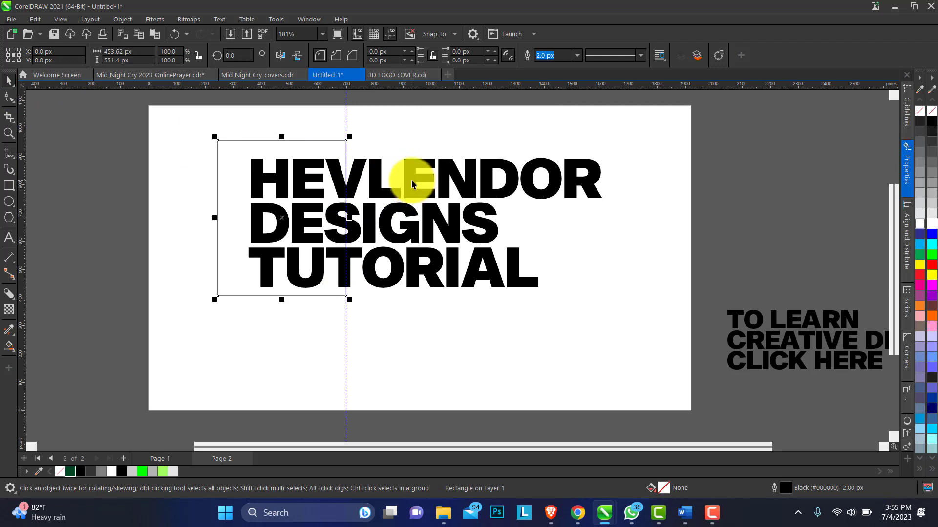
left_click(413, 191)
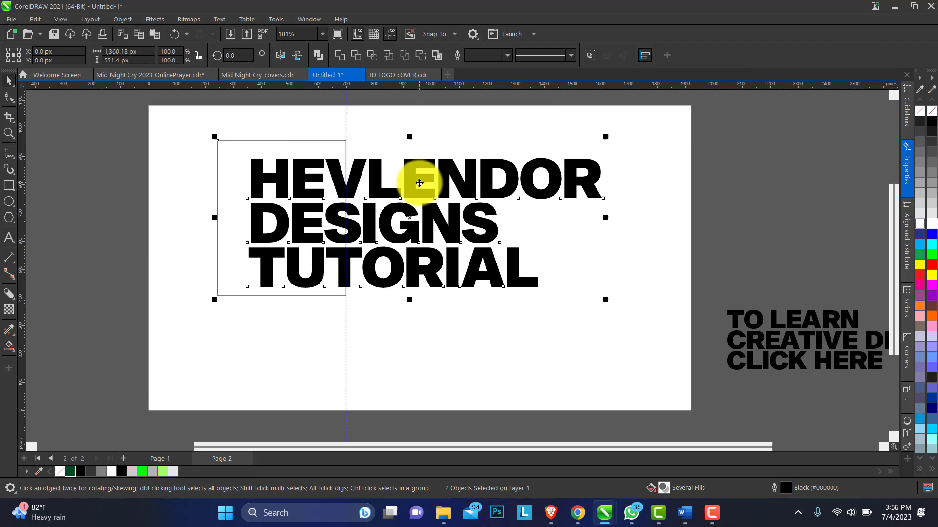
mouse_move(357, 54)
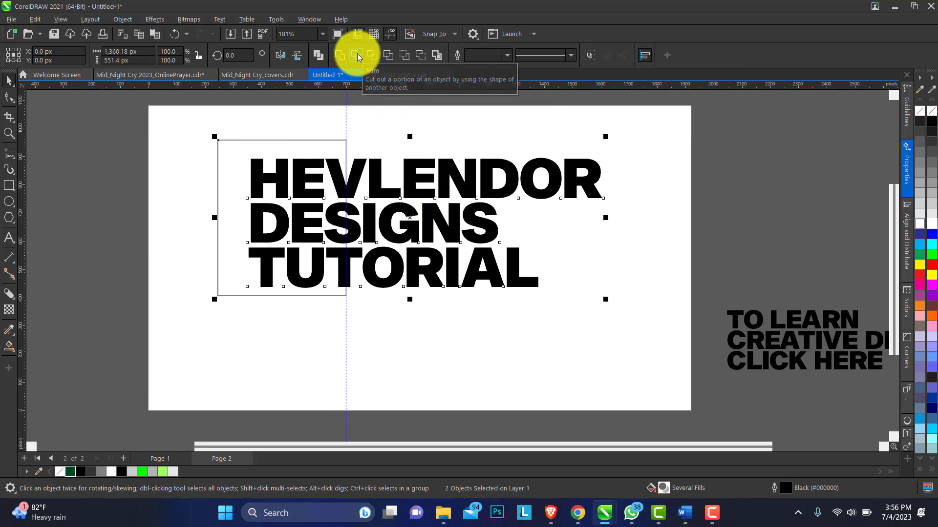
Trim the title with the rectangle, leaving the letters right of the guide
left_click(358, 54)
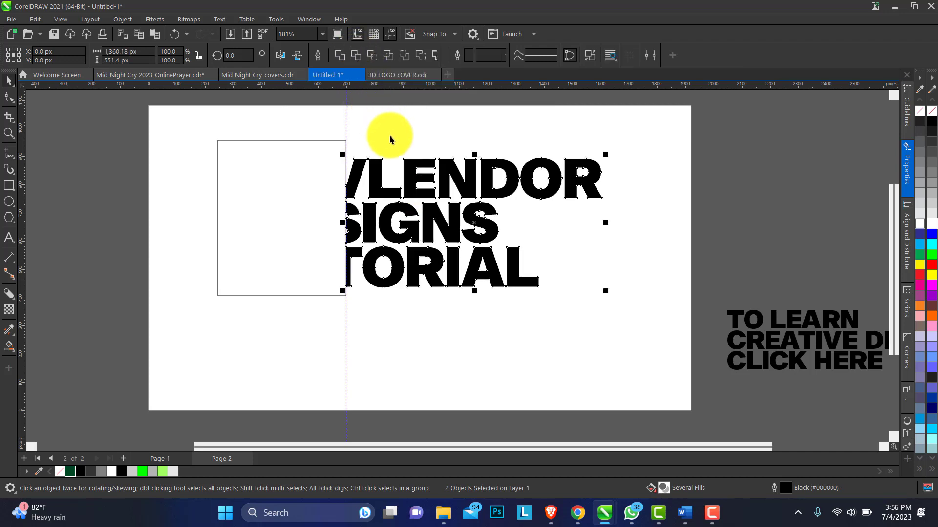
left_click(282, 217)
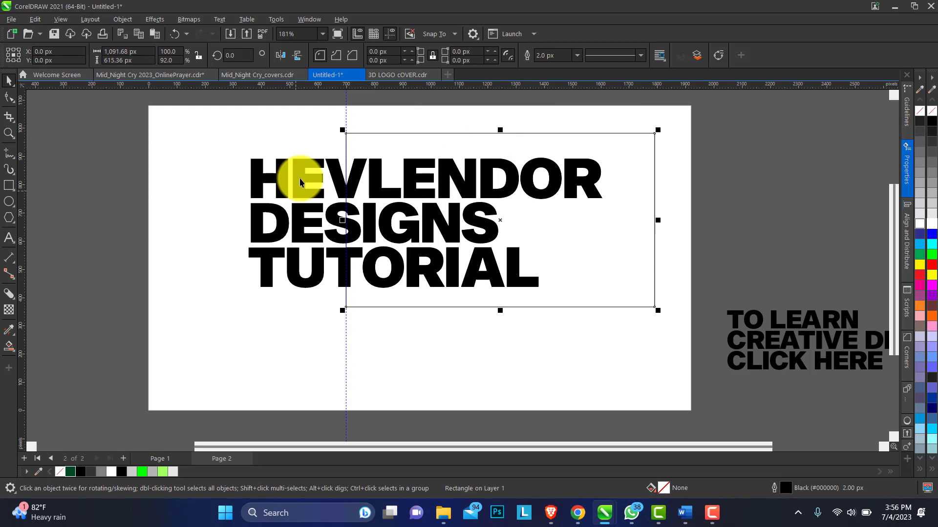
Select the title with the right-hand rectangle ready for Back minus front
left_click(304, 170)
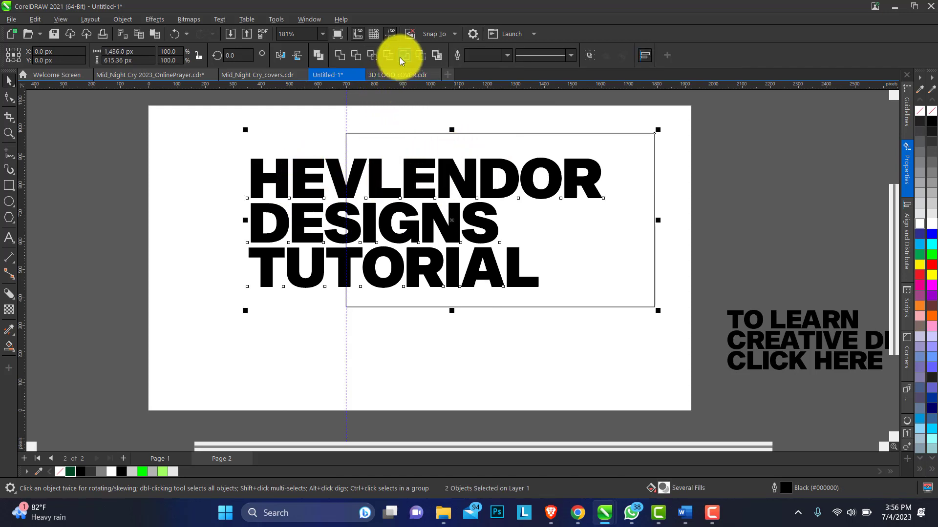
mouse_move(420, 54)
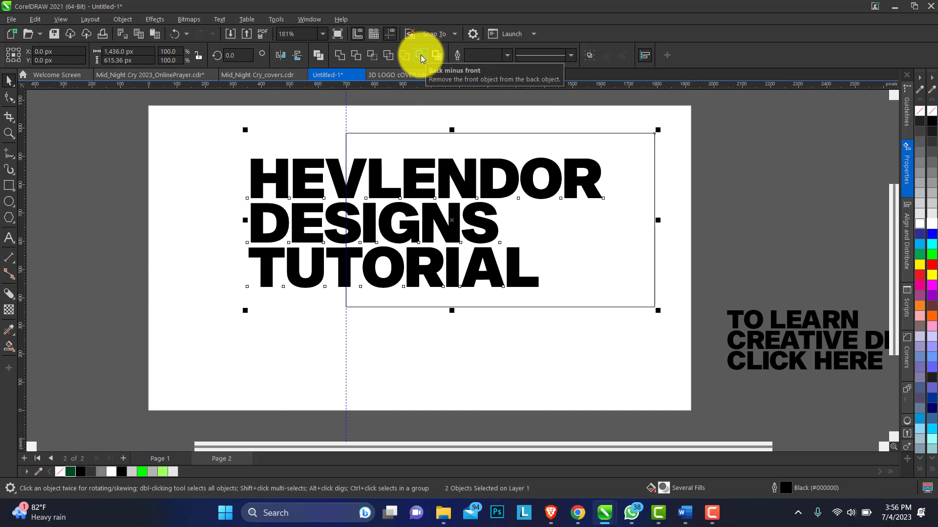
mouse_move(417, 62)
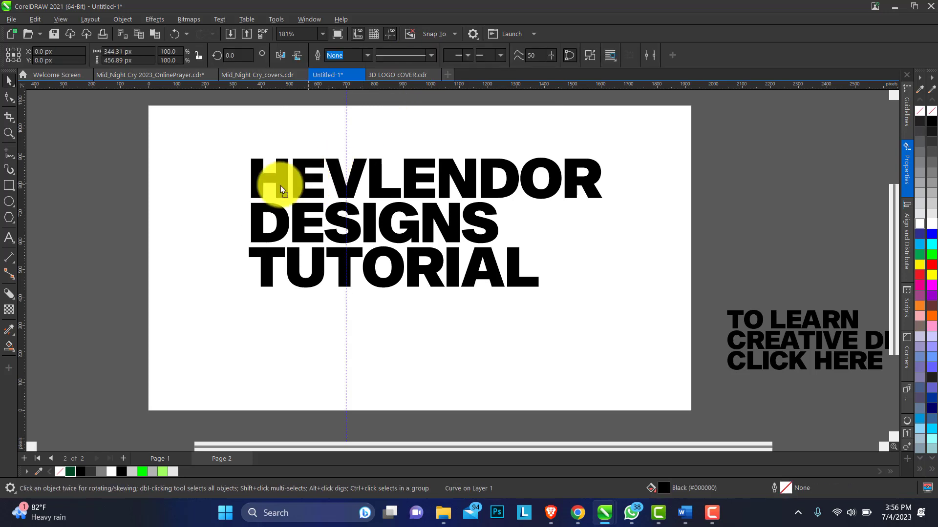
Skew the right-hand title copy downward to form the isometric corner with the left face
left_click_drag(281, 189, 359, 184)
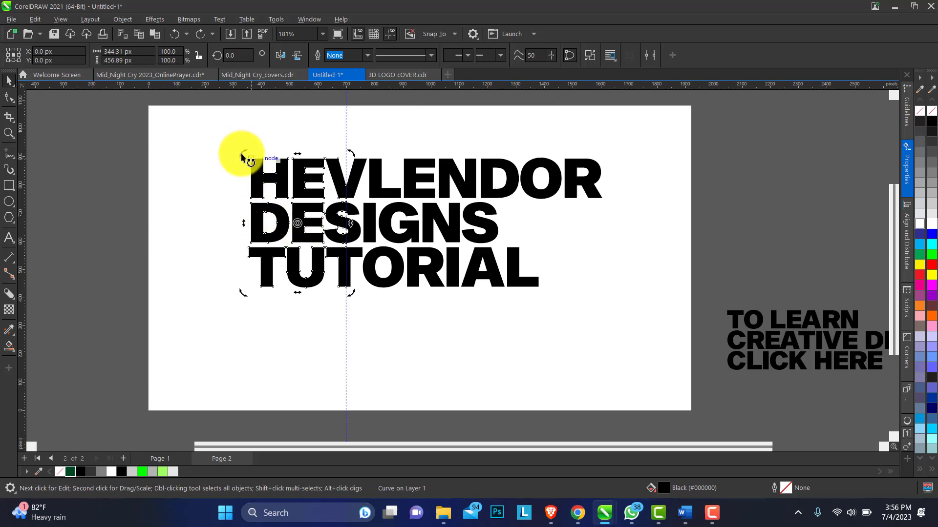
mouse_move(245, 229)
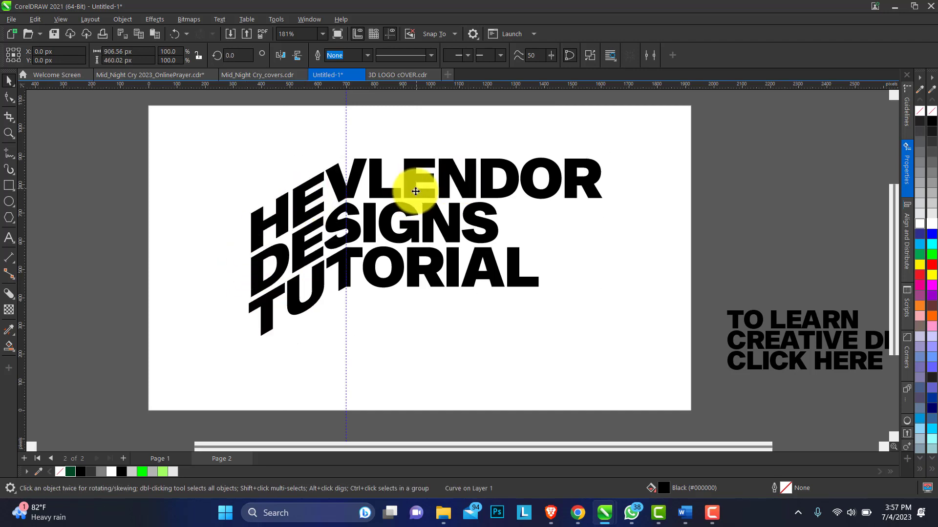
left_click(416, 191)
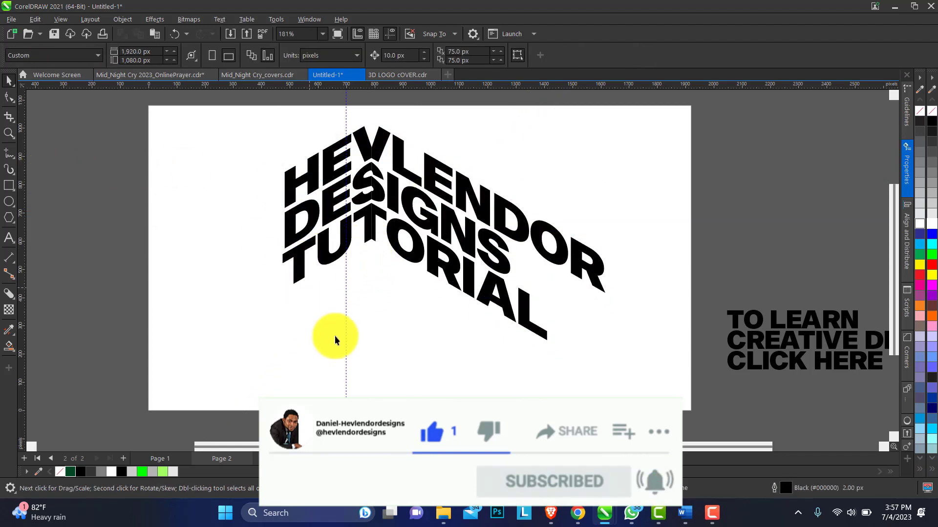
Draw 2-point lines from the corner and parallel lines outlining an isometric floor rhombus
left_click(9, 153)
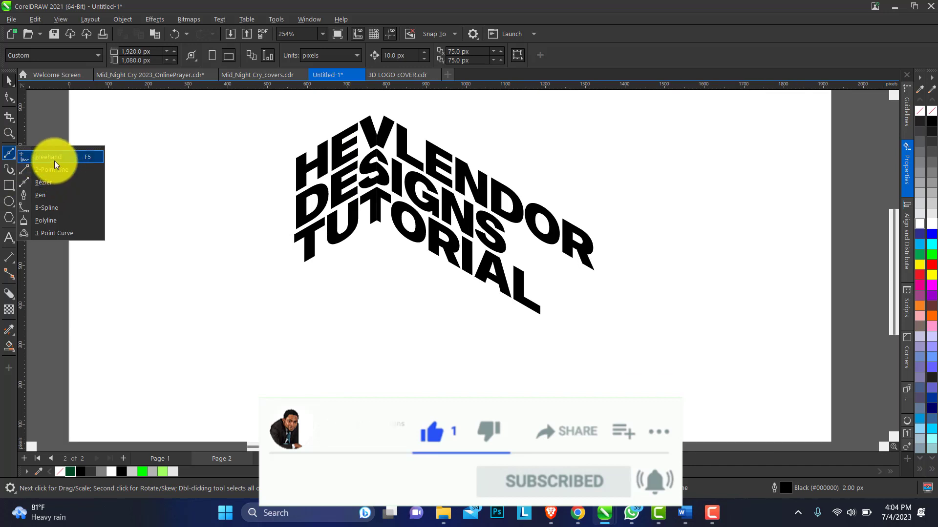
left_click(48, 156)
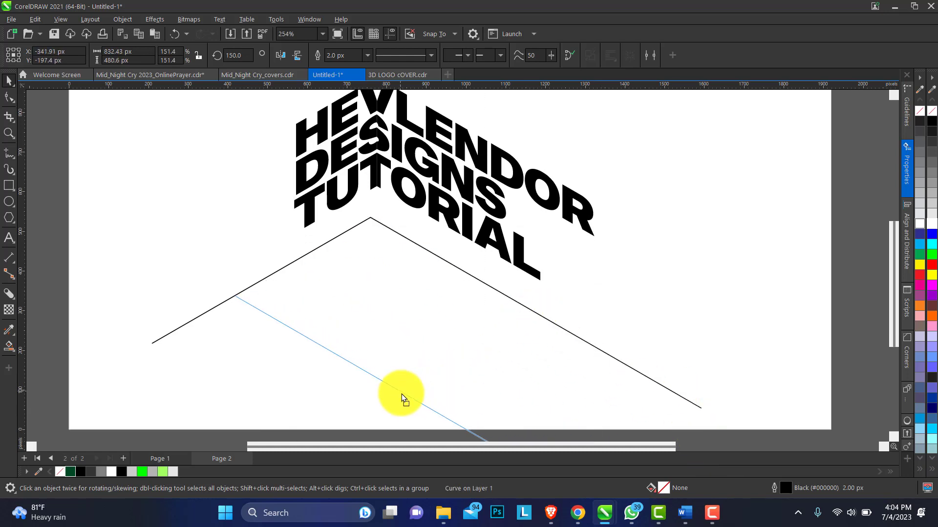
left_click(231, 293)
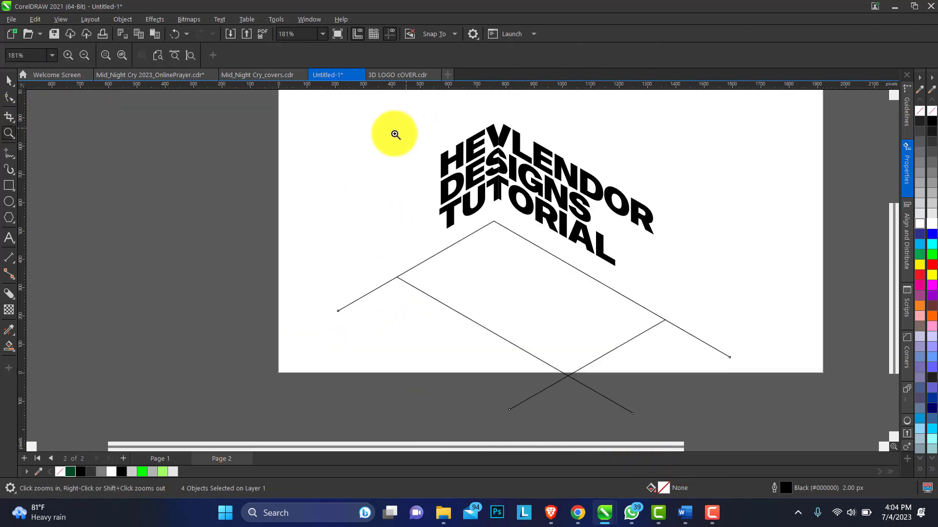
left_click(394, 134)
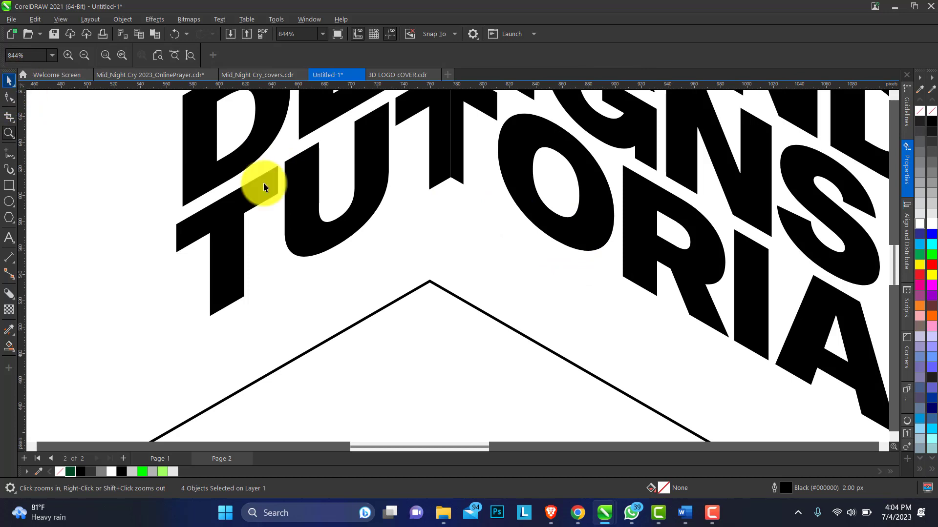
left_click(449, 180)
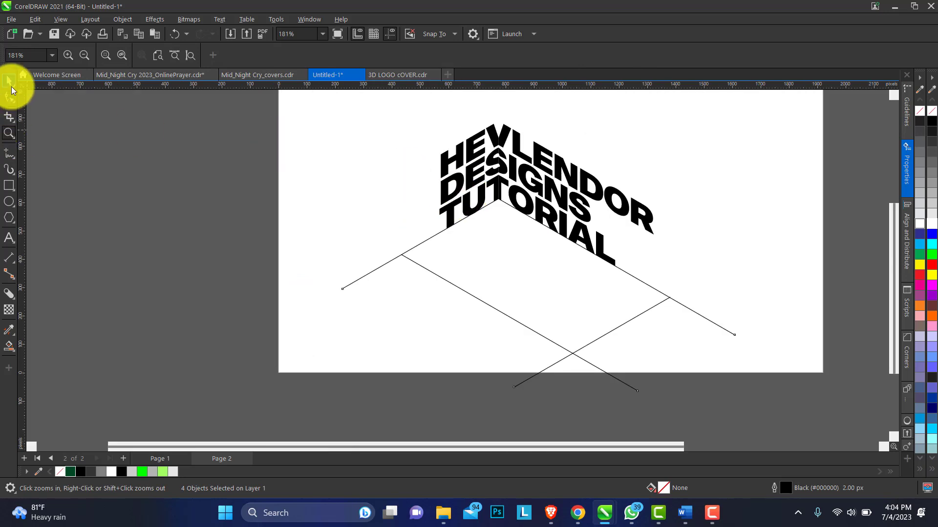
left_click(9, 346)
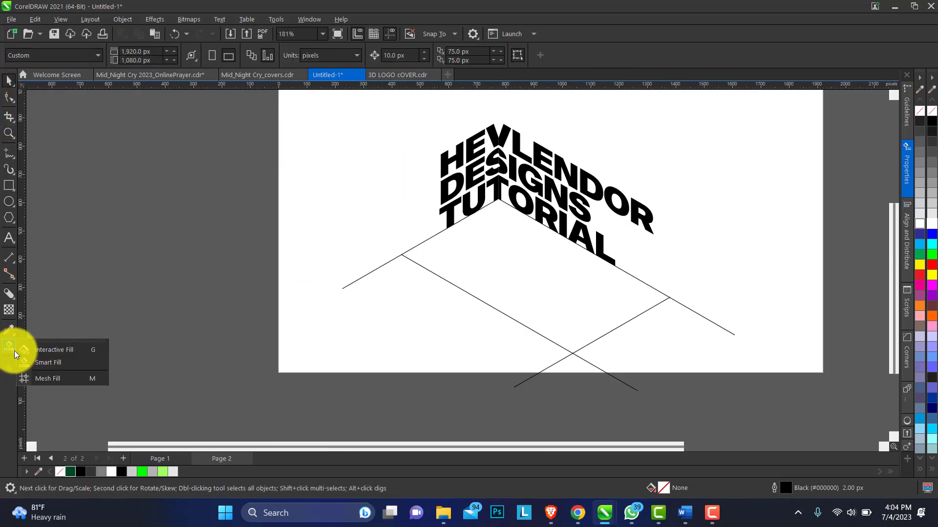
Smart-fill the rhombus enclosed by the floor lines with dark green and clear the construction lines
left_click(49, 362)
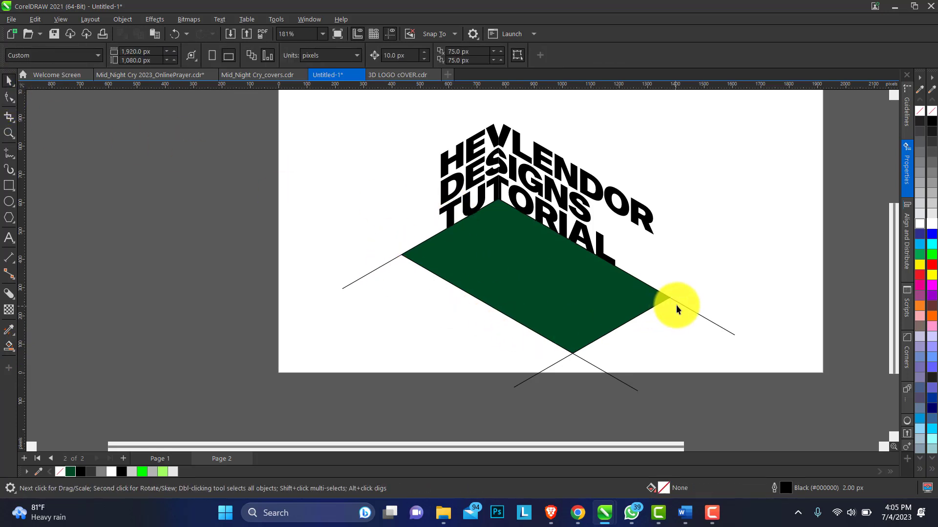
left_click(676, 304)
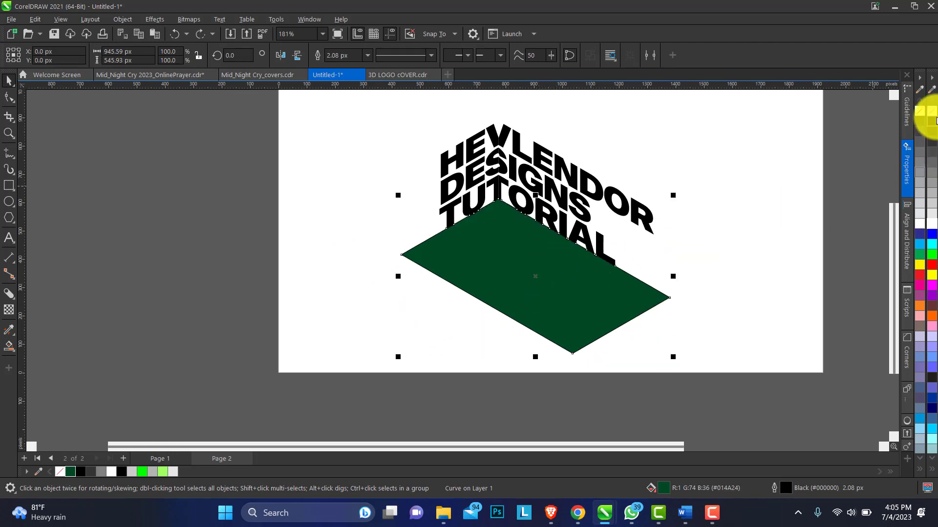
left_click(9, 134)
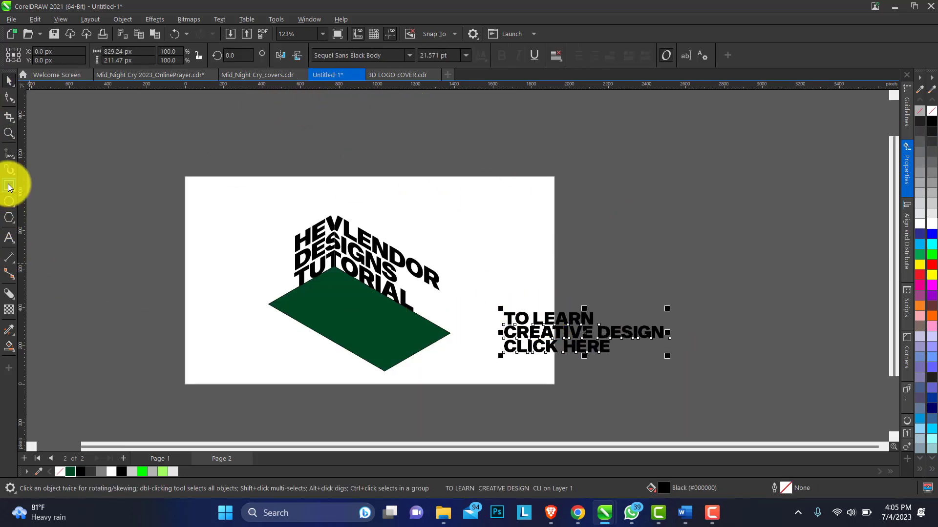
Draw a rectangle around the TO LEARN CREATIVE DESIGN CLICK HERE text, outline it red and group them
left_click(10, 186)
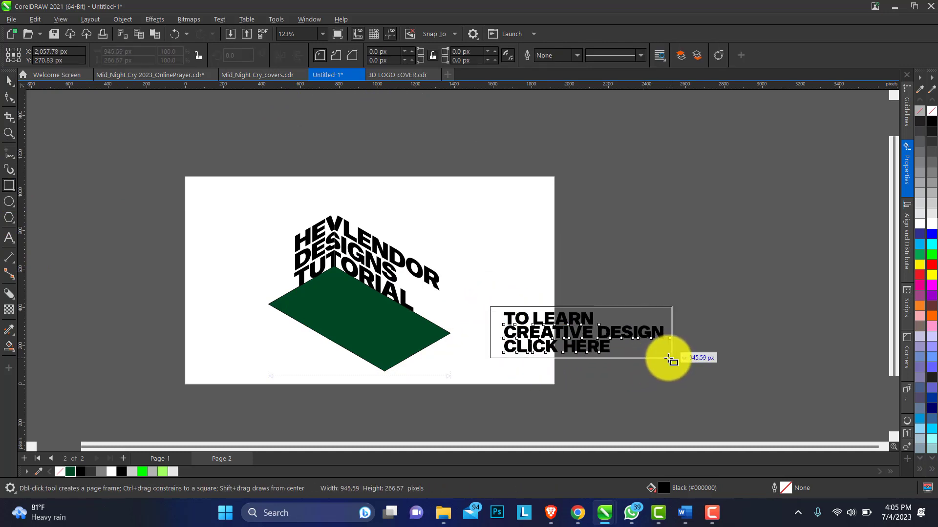
left_click(9, 134)
type("2")
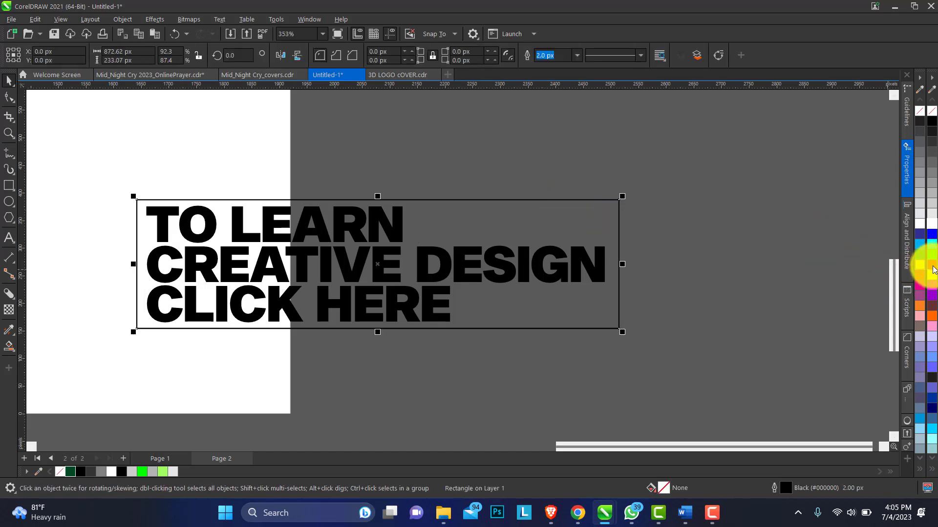
left_click(930, 261)
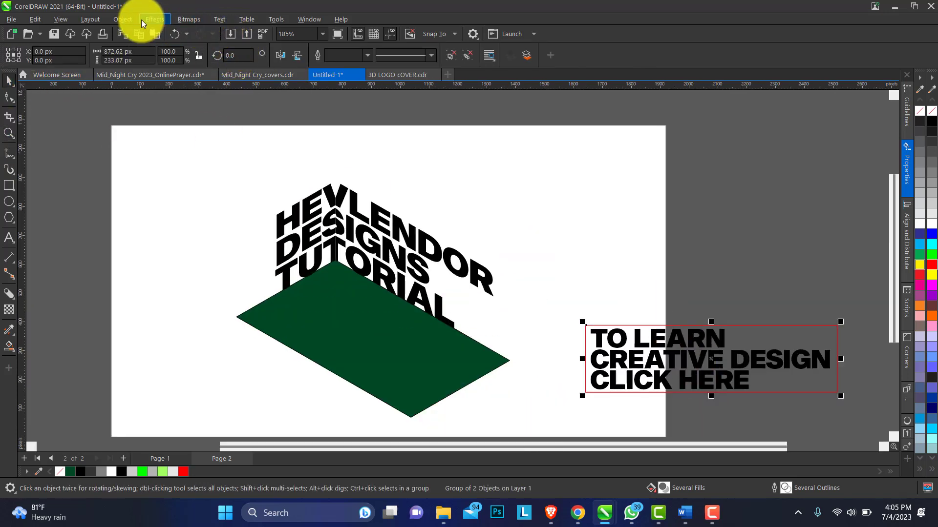
Add perspective to the grouped tagline via Object > Perspective so it lies on the green floor
left_click(122, 20)
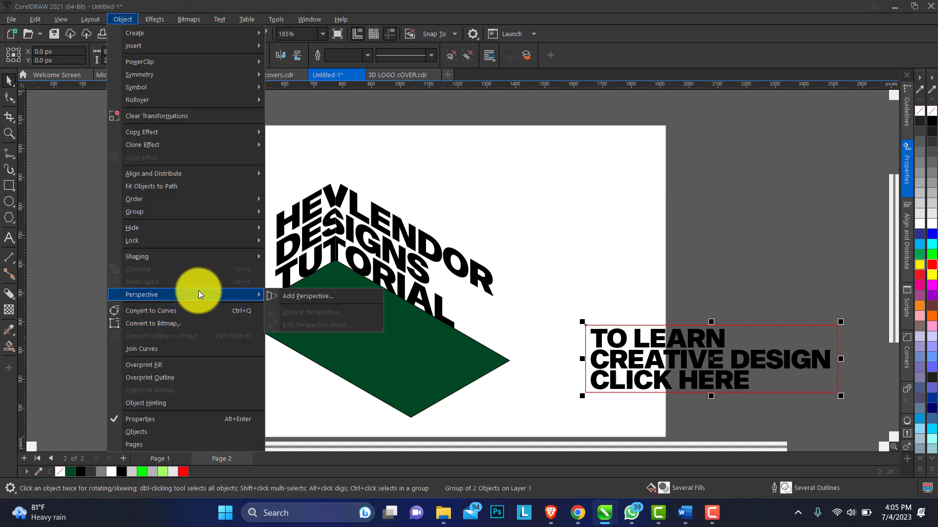
left_click(308, 296)
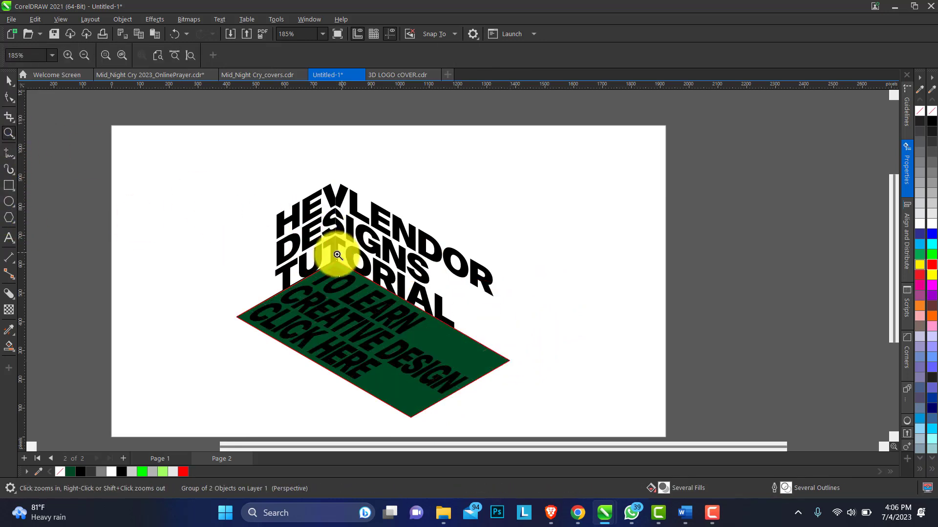
Zoom in and drag the perspective nodes so the tagline's frame sits flush on the floor edges
left_click(337, 255)
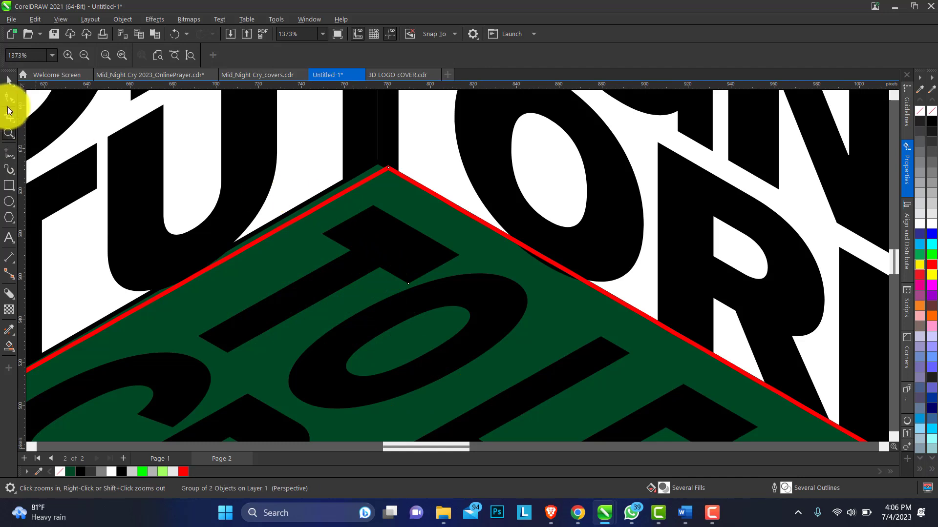
left_click(9, 95)
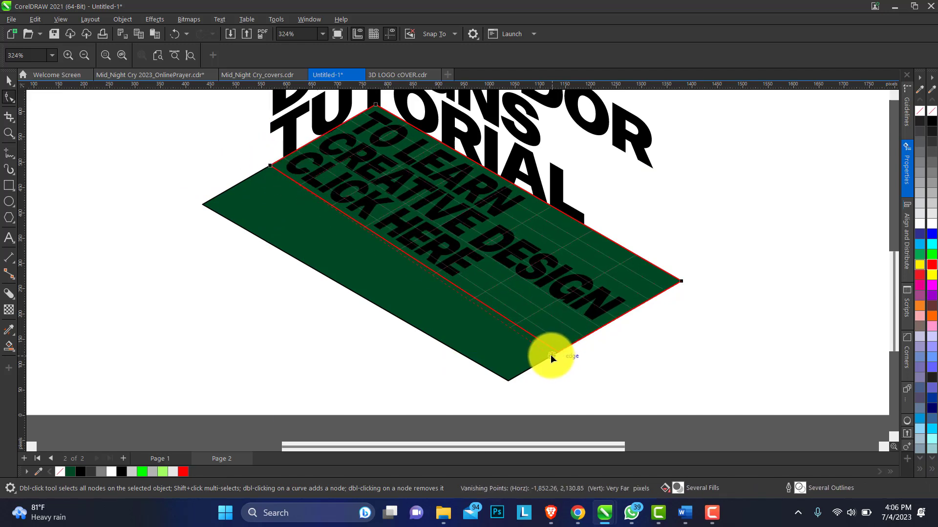
left_click(547, 359)
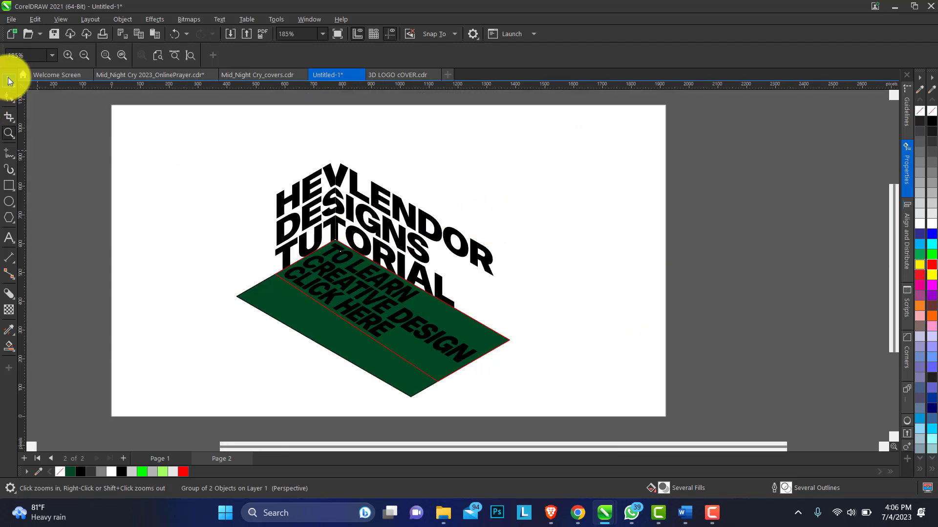
Ungroup and delete the green floor and frame, colour the tagline bright green and the right title face light gray
left_click(348, 284)
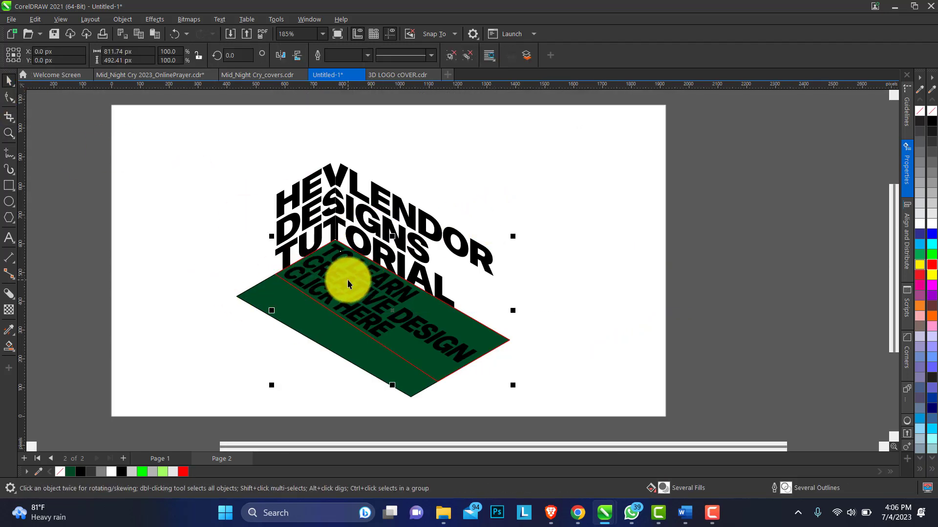
left_click(348, 279)
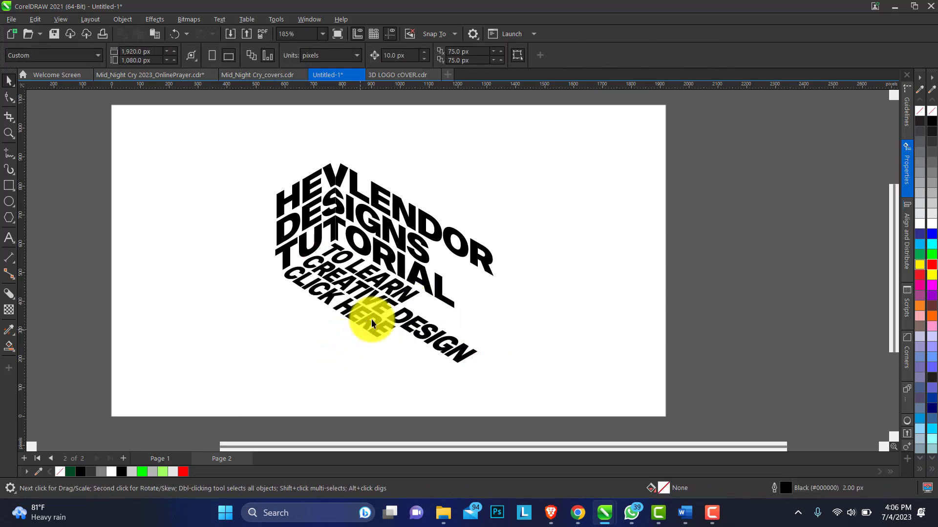
left_click(371, 323)
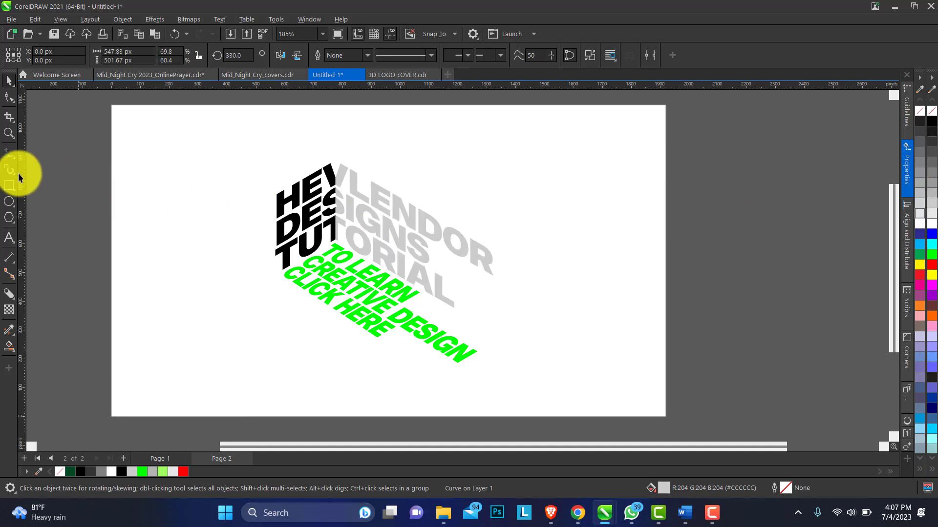
left_click(10, 185)
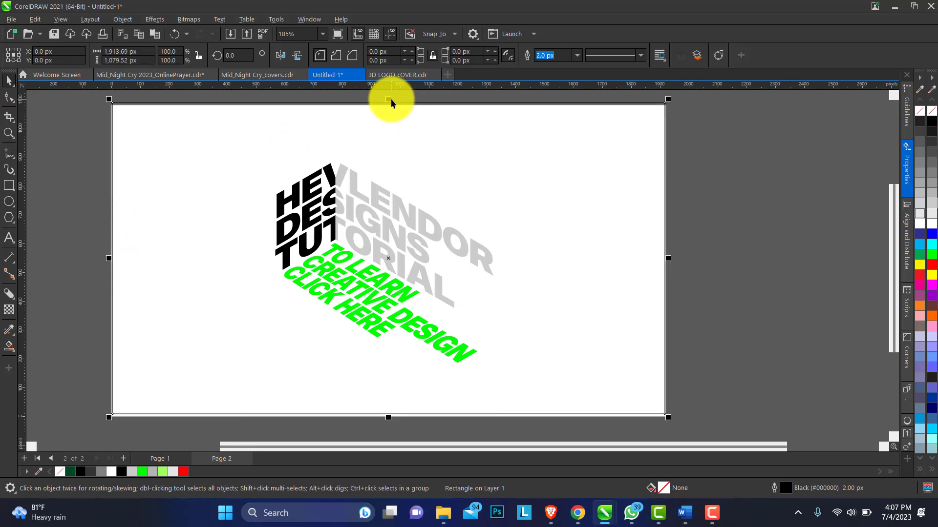
Draw an unfilled rectangle spanning the entire page behind the design
left_click_drag(388, 99, 388, 107)
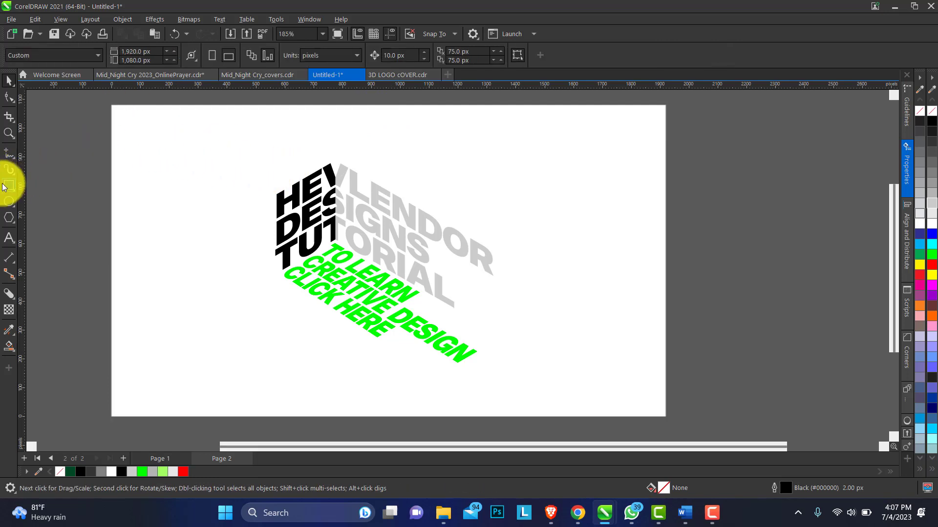
left_click(9, 185)
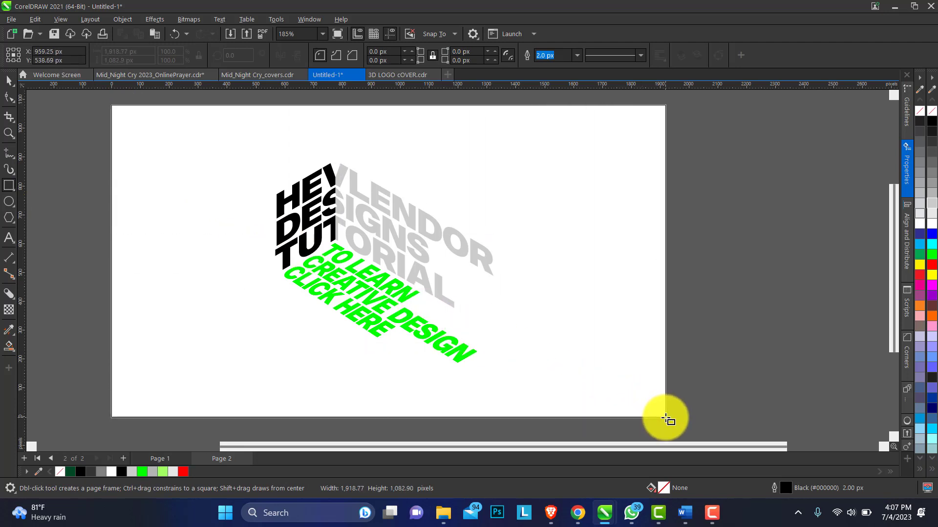
left_click(412, 217)
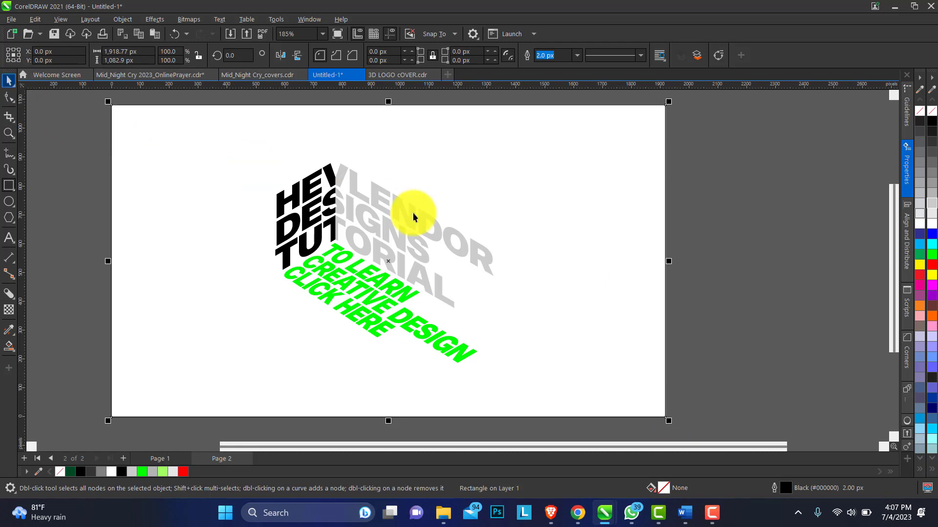